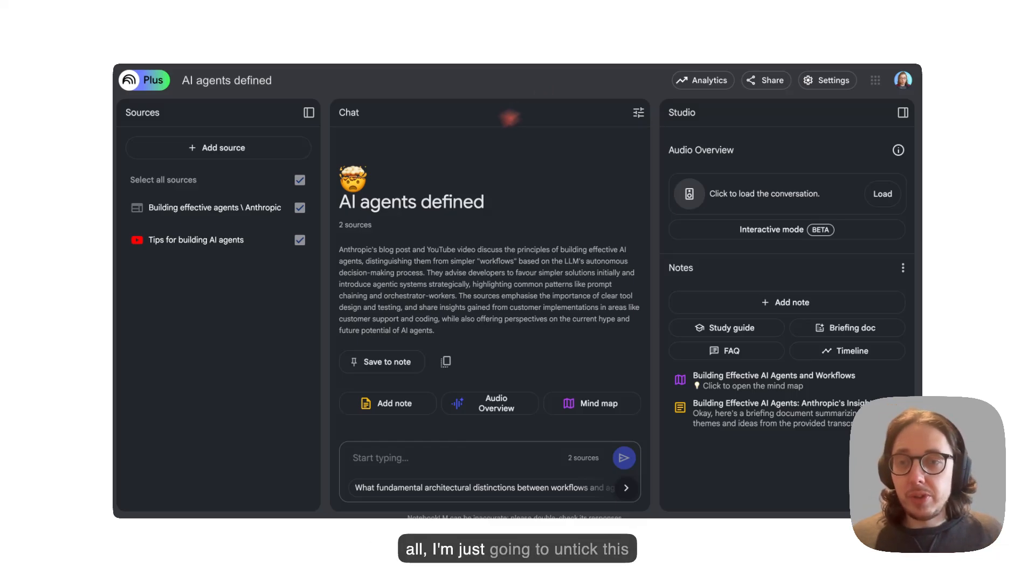
Untick the Anthropic blog source, leaving only the 'Tips for building AI agents' video, and share it from YouTube.
{"action": "left_click", "coordinate": [299, 207]}
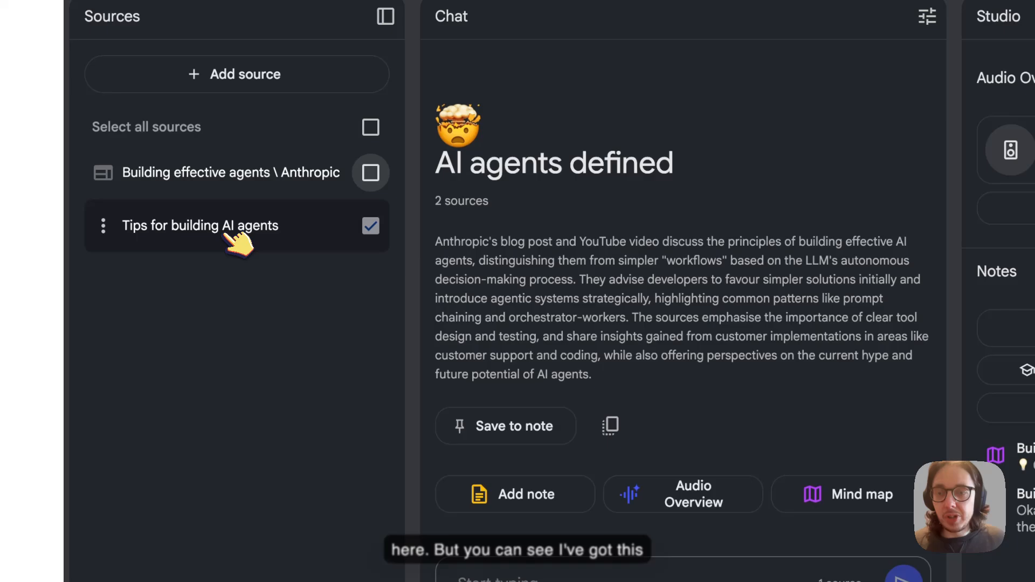
{"action": "left_click", "coordinate": [201, 226]}
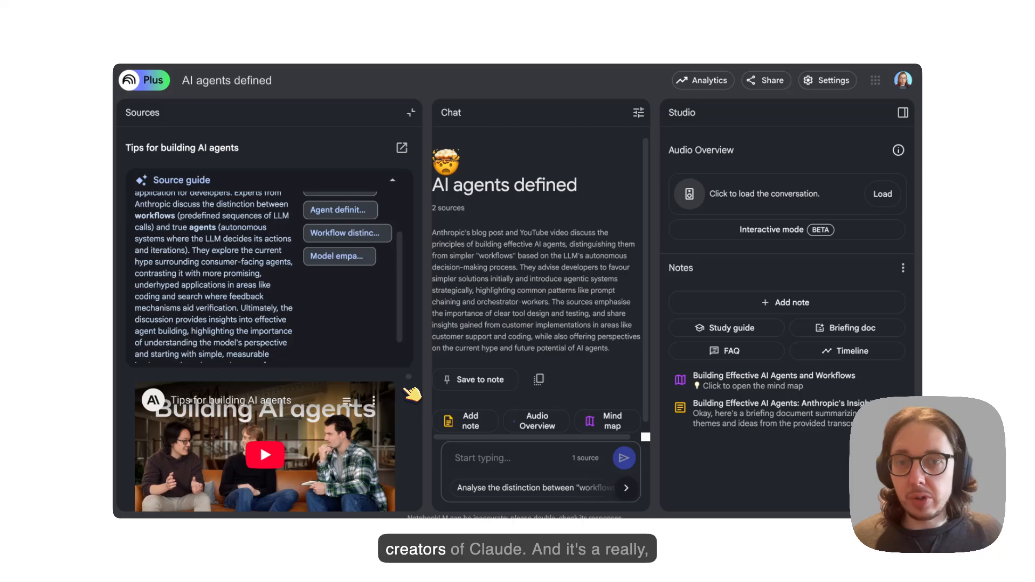
{"action": "mouse_move", "coordinate": [413, 112]}
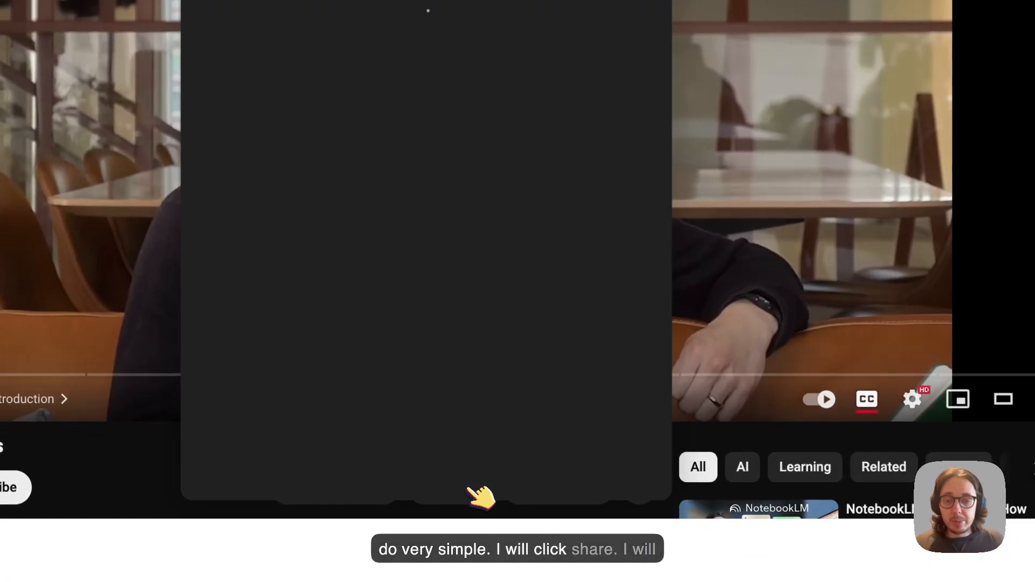
{"action": "left_click", "coordinate": [452, 487]}
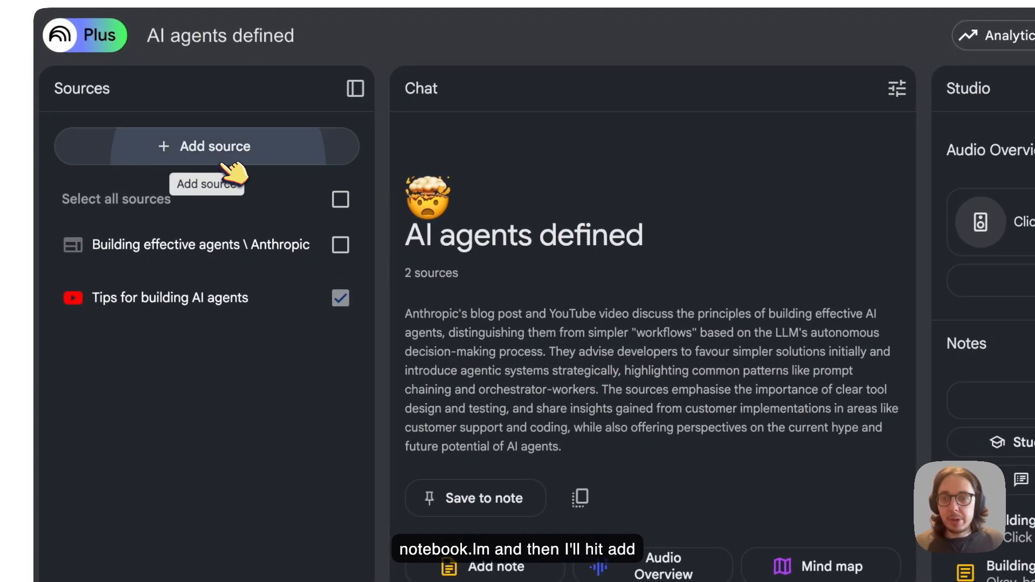
{"action": "left_click", "coordinate": [206, 146]}
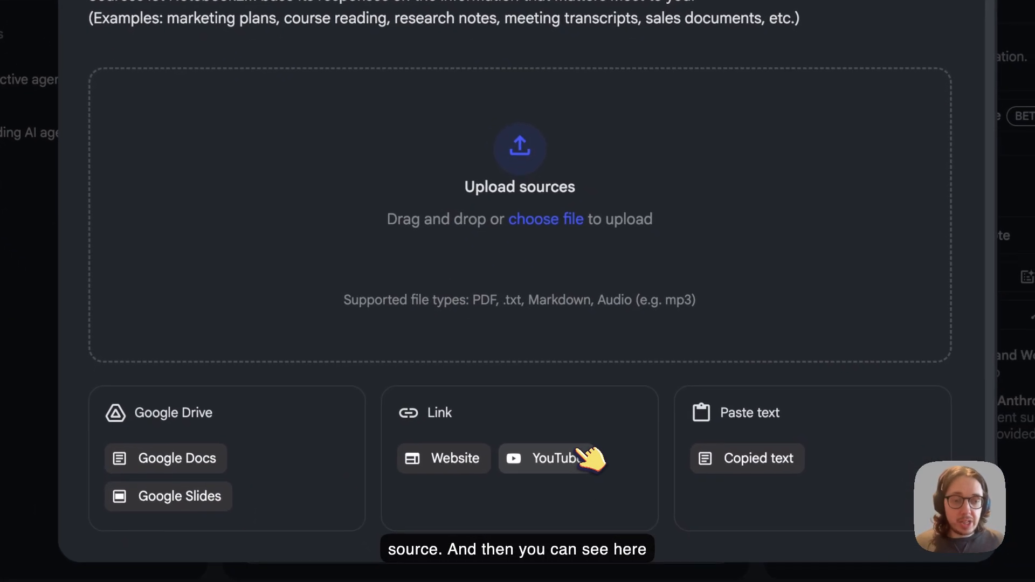
{"action": "left_click", "coordinate": [546, 458]}
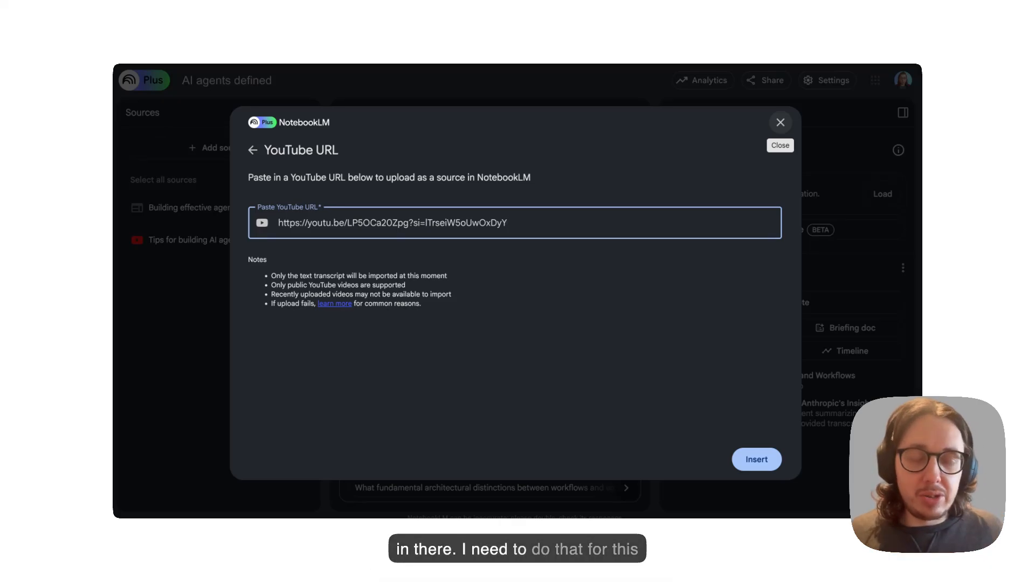
{"action": "left_click", "coordinate": [756, 459]}
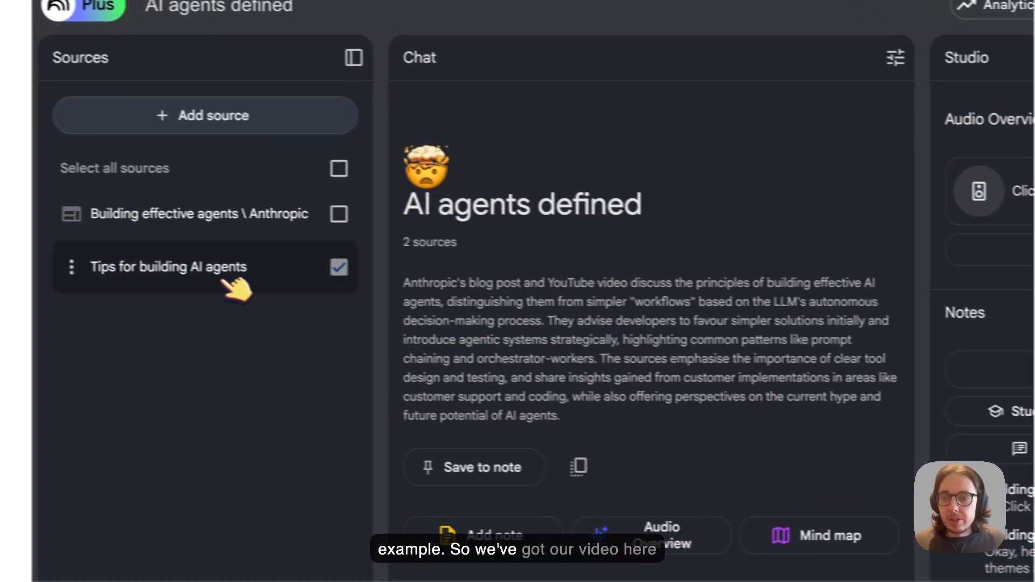
Review the 'Tips for building AI agents' source guide, key topics and transcript.
{"action": "left_click", "coordinate": [179, 266]}
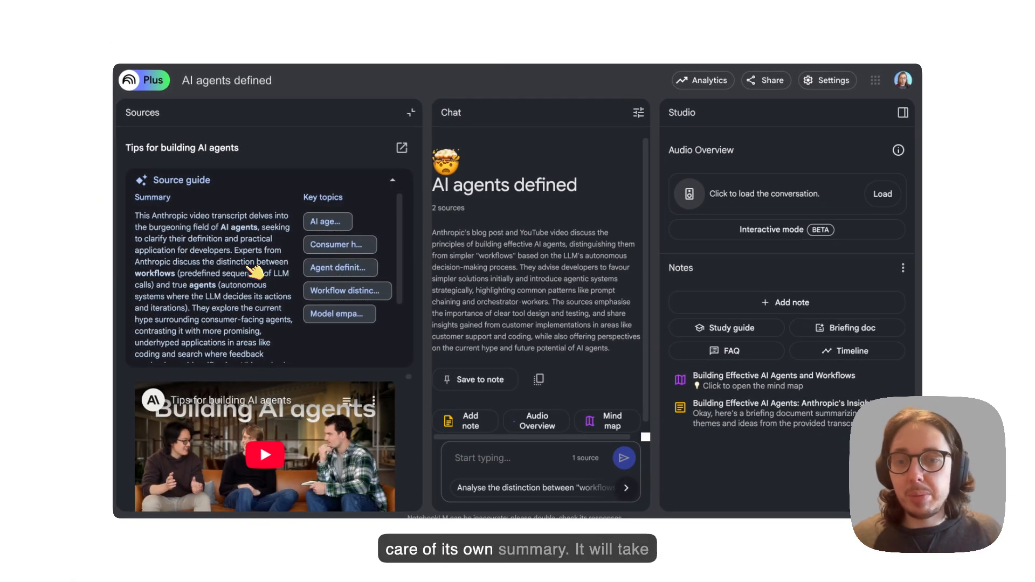
{"action": "scroll", "scroll_direction": "down", "scroll_amount": 3}
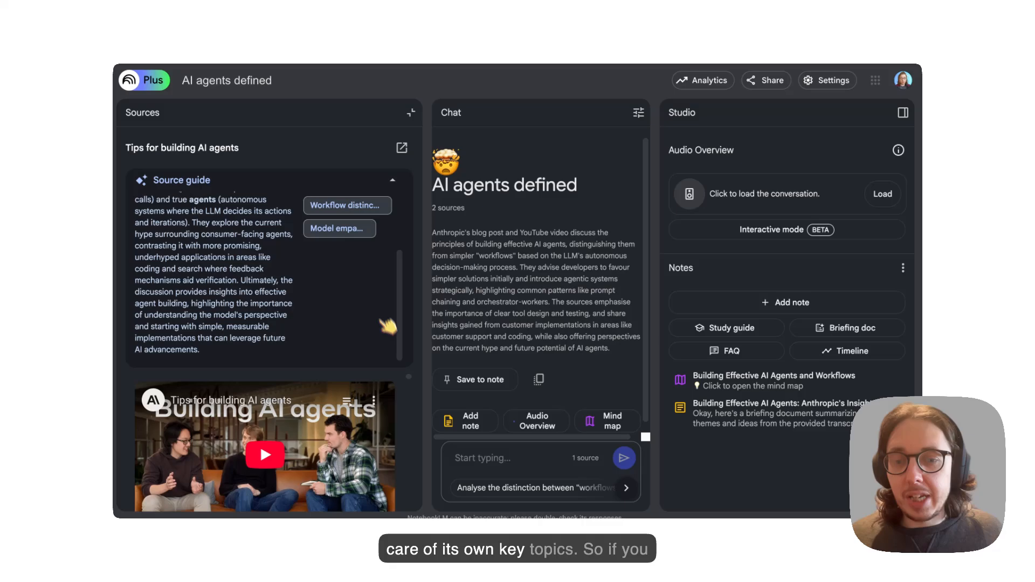
{"action": "mouse_move", "coordinate": [390, 376]}
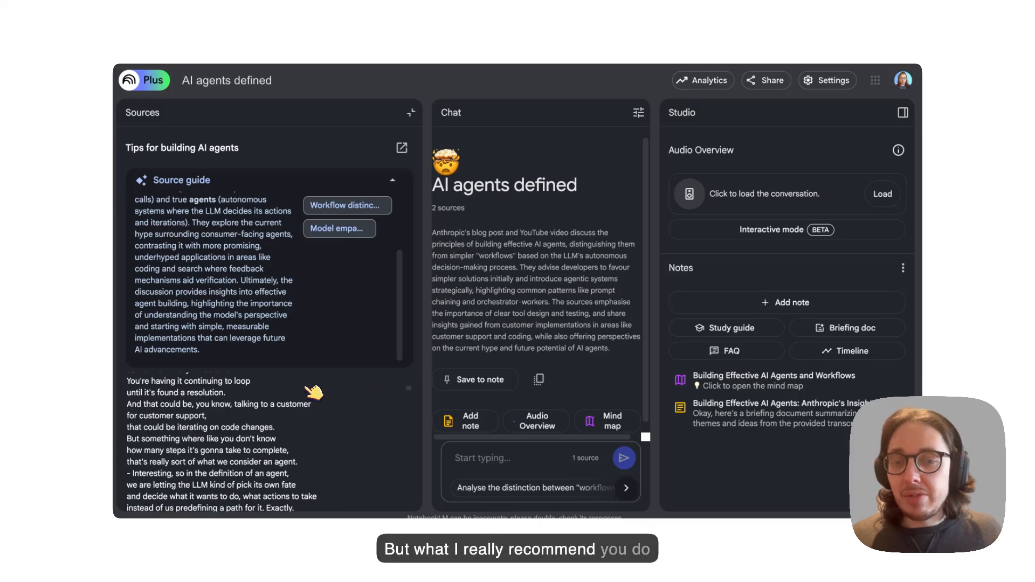
{"action": "scroll", "scroll_direction": "down", "scroll_amount": 3}
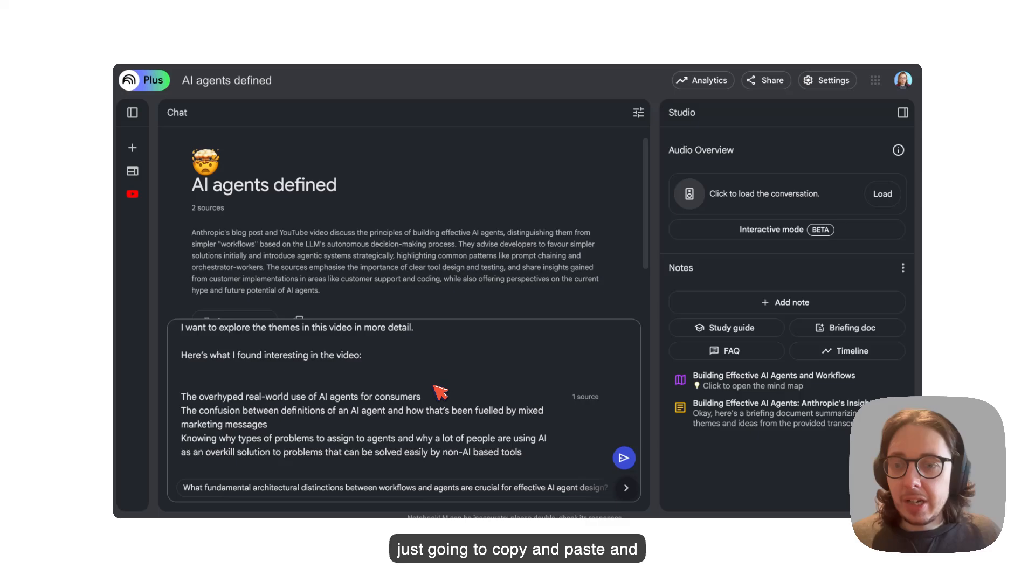
{"action": "mouse_move", "coordinate": [386, 370]}
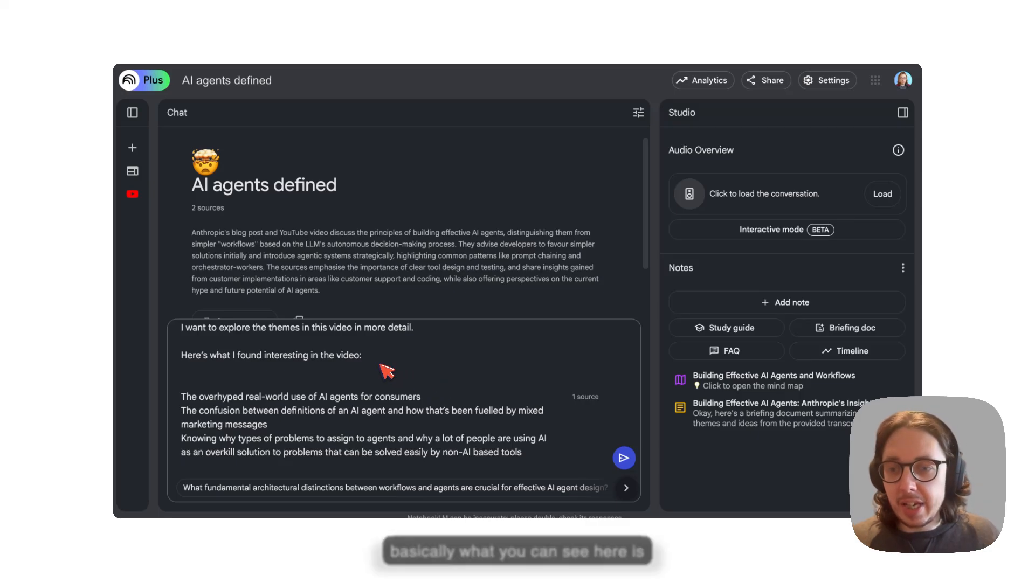
{"action": "mouse_move", "coordinate": [221, 335]}
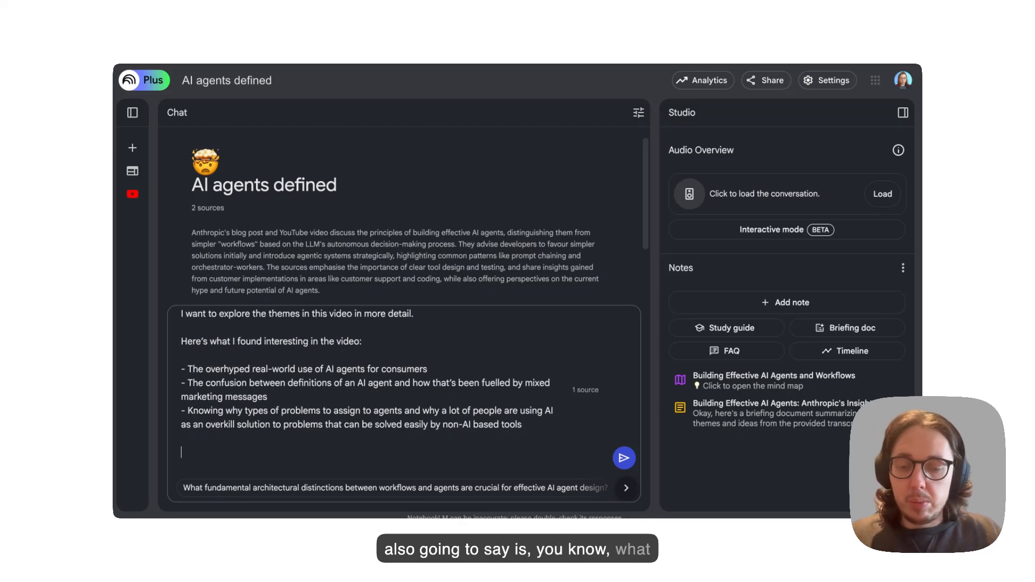
Ask what a beginner with generative AI tech has missed, in particular in understanding AI agents.
{"action": "type", "text": "What have"}
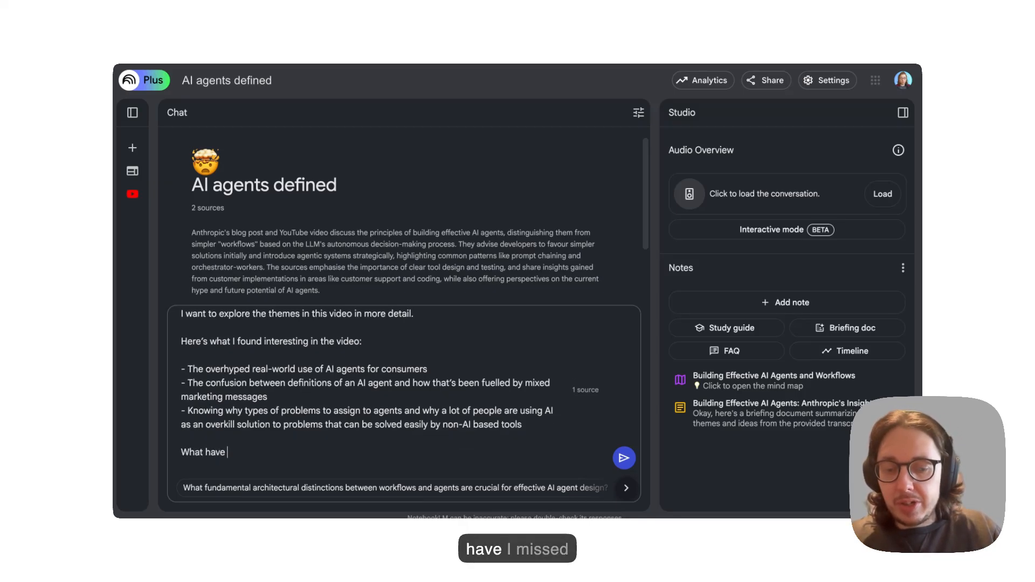
{"action": "type", "text": "I missed that can be beneficial to me as a beginner"}
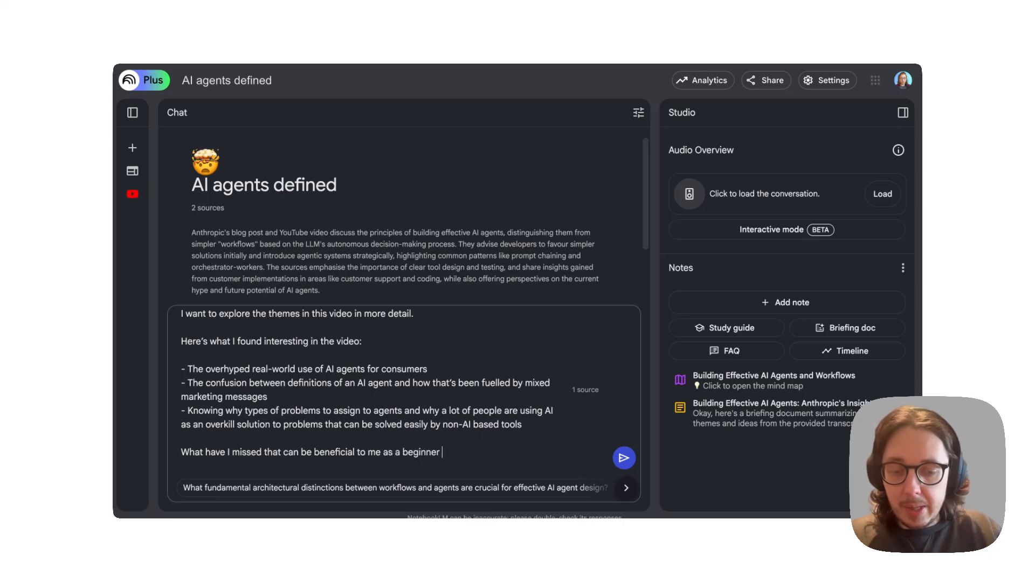
{"action": "type", "text": "with generativ"}
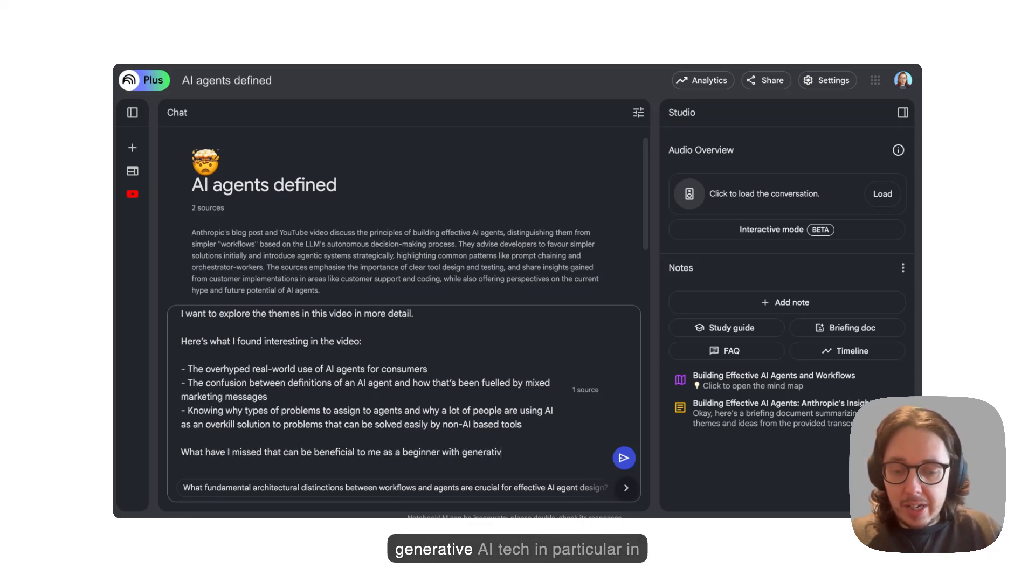
{"action": "type", "text": "e AI tech"}
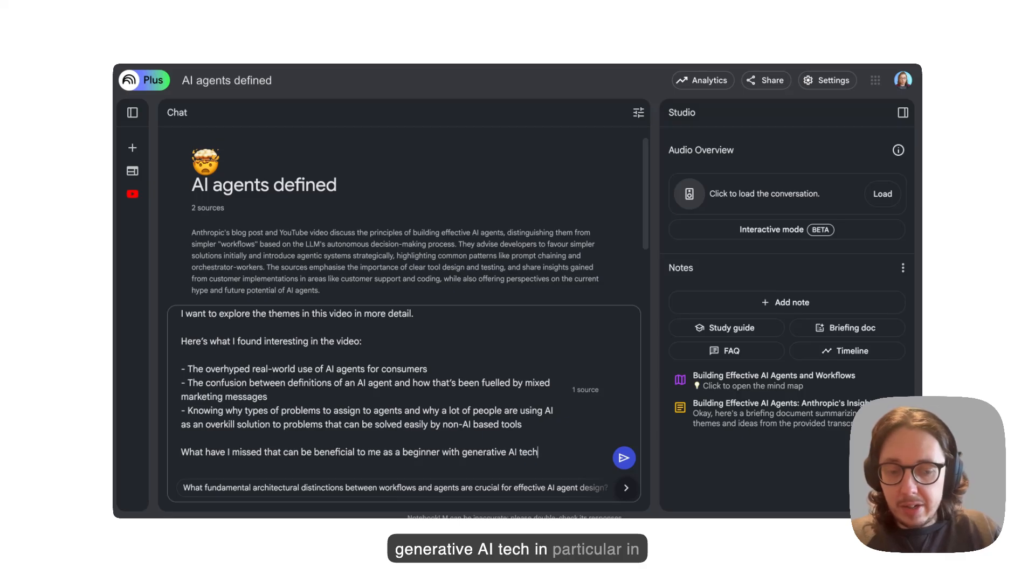
{"action": "type", "text": ", in particu"}
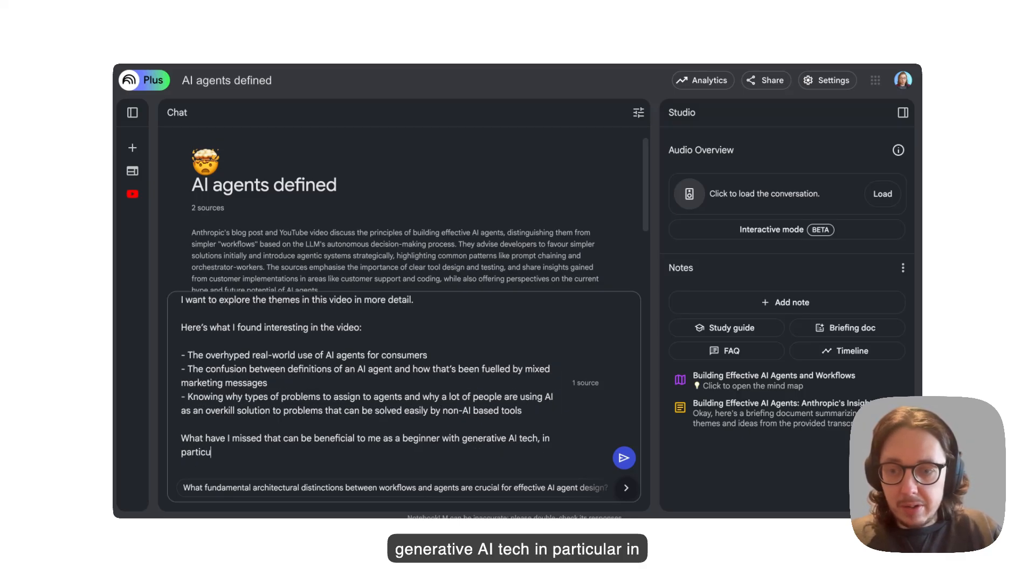
{"action": "type", "text": "lar in"}
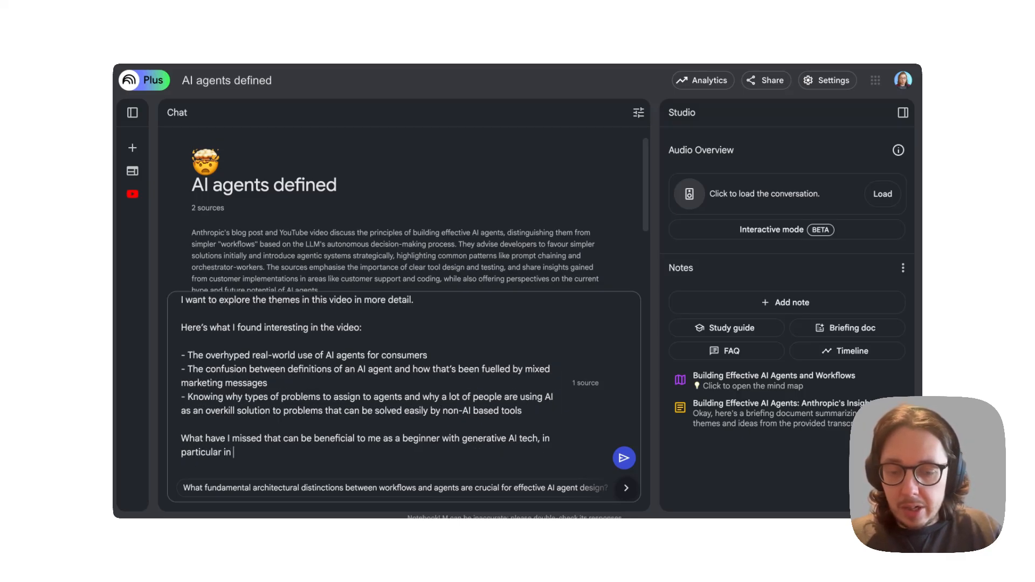
{"action": "type", "text": "understa"}
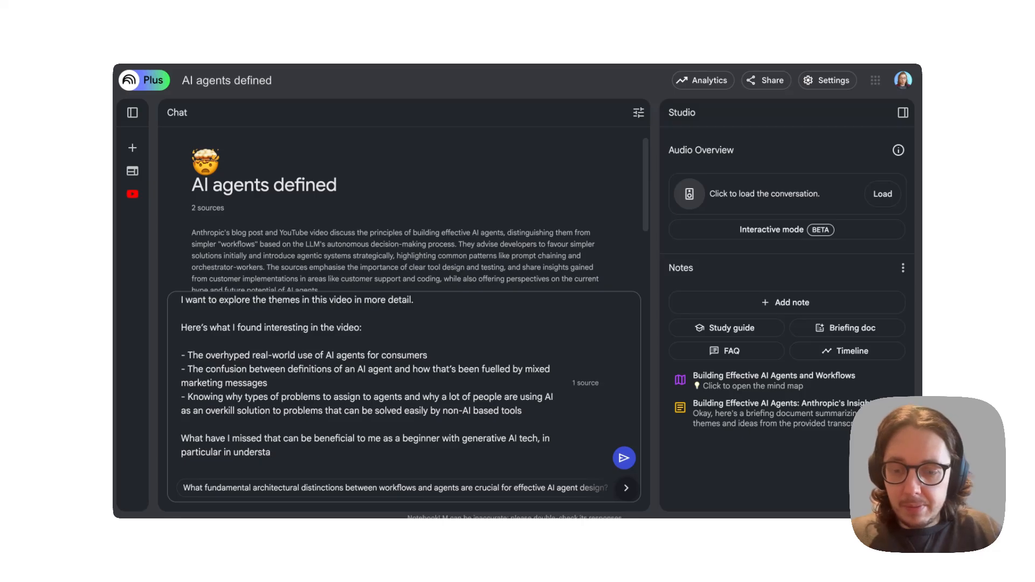
{"action": "type", "text": "nding AI a"}
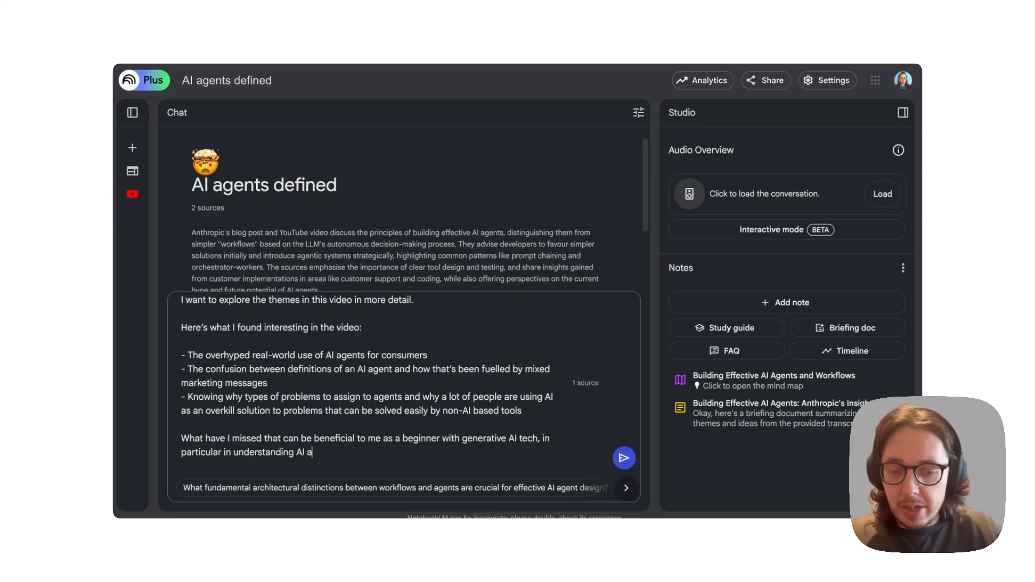
{"action": "type", "text": "gents"}
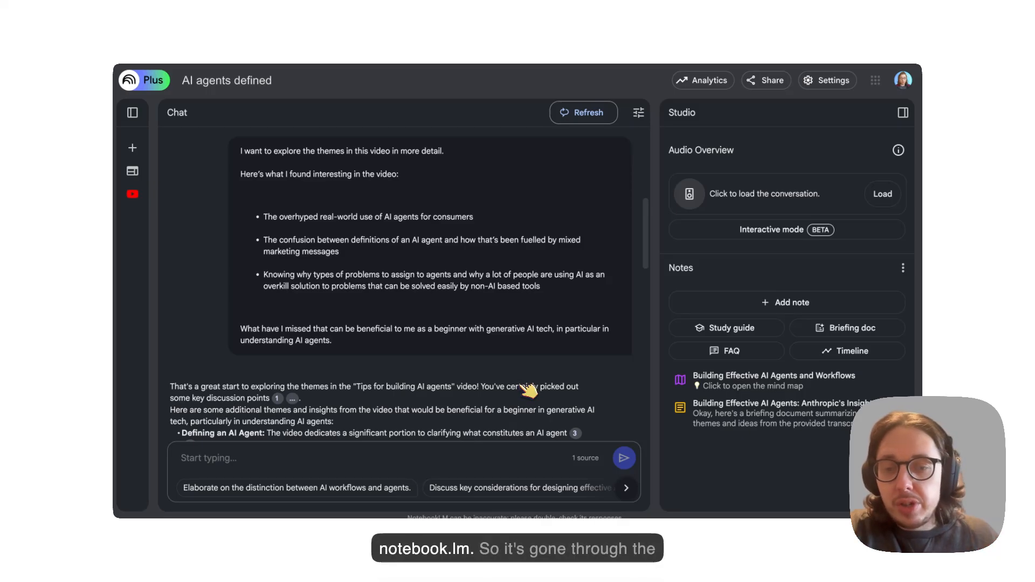
Save the chat's answer on additional AI agent themes as a note and bring up that note's options.
{"action": "scroll", "scroll_direction": "down", "scroll_amount": 3}
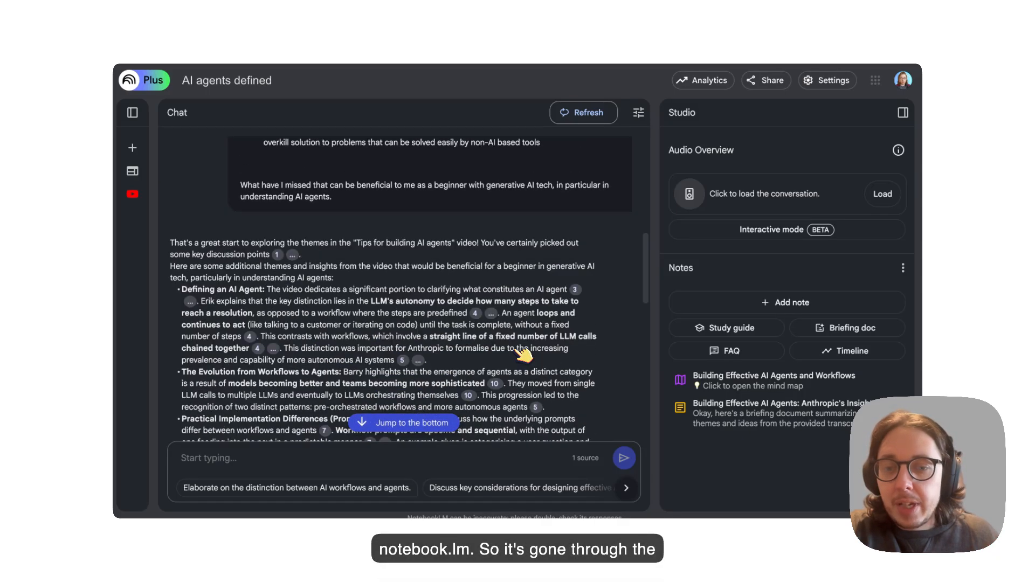
{"action": "scroll", "scroll_direction": "down", "scroll_amount": 3}
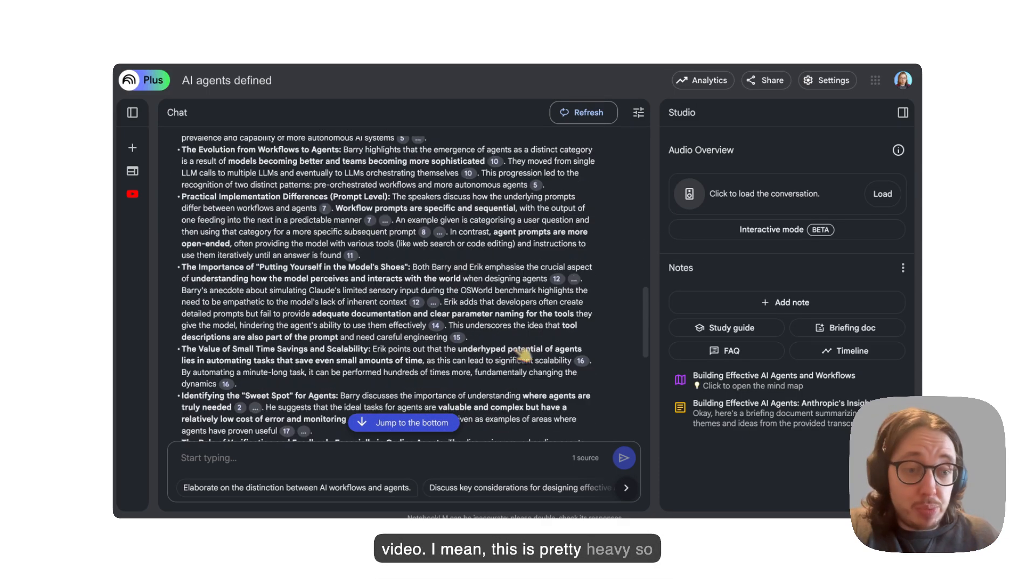
{"action": "scroll", "scroll_direction": "down", "scroll_amount": 3}
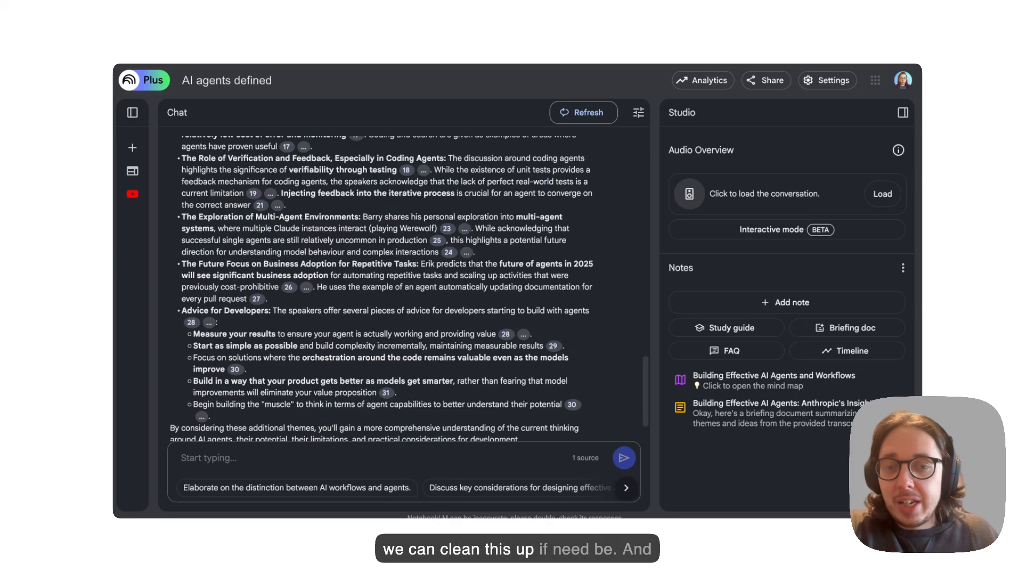
{"action": "scroll", "scroll_direction": "up", "scroll_amount": 3}
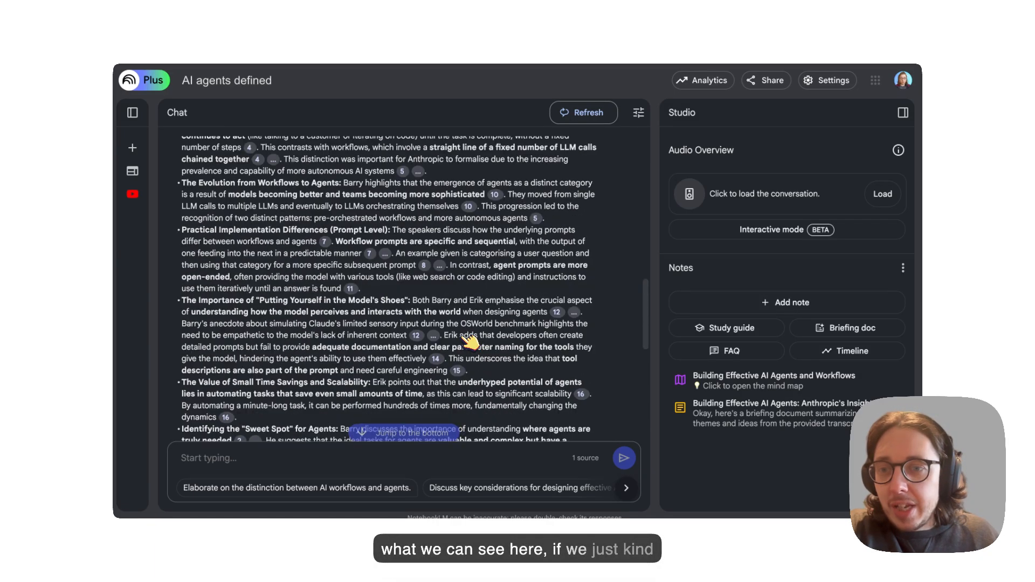
{"action": "scroll", "scroll_direction": "up", "scroll_amount": 3}
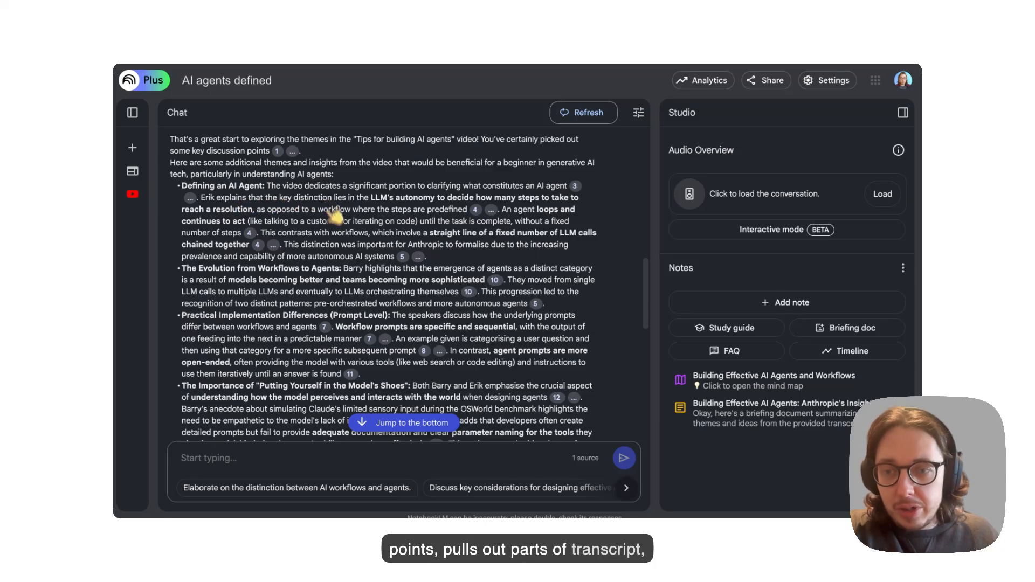
{"action": "scroll", "scroll_direction": "down", "scroll_amount": 3}
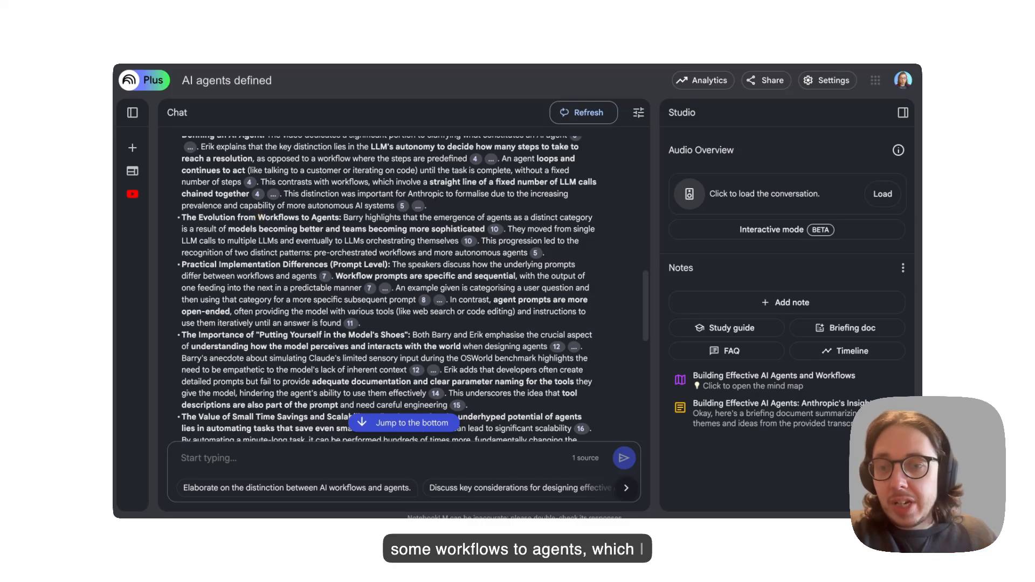
{"action": "scroll", "scroll_direction": "down", "scroll_amount": 3}
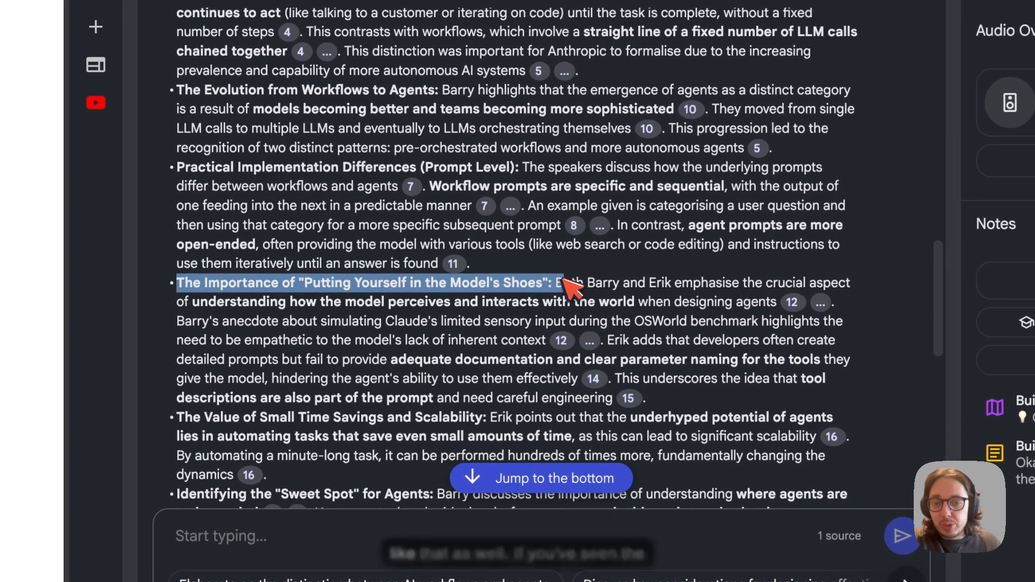
{"action": "scroll", "scroll_direction": "down", "scroll_amount": 3}
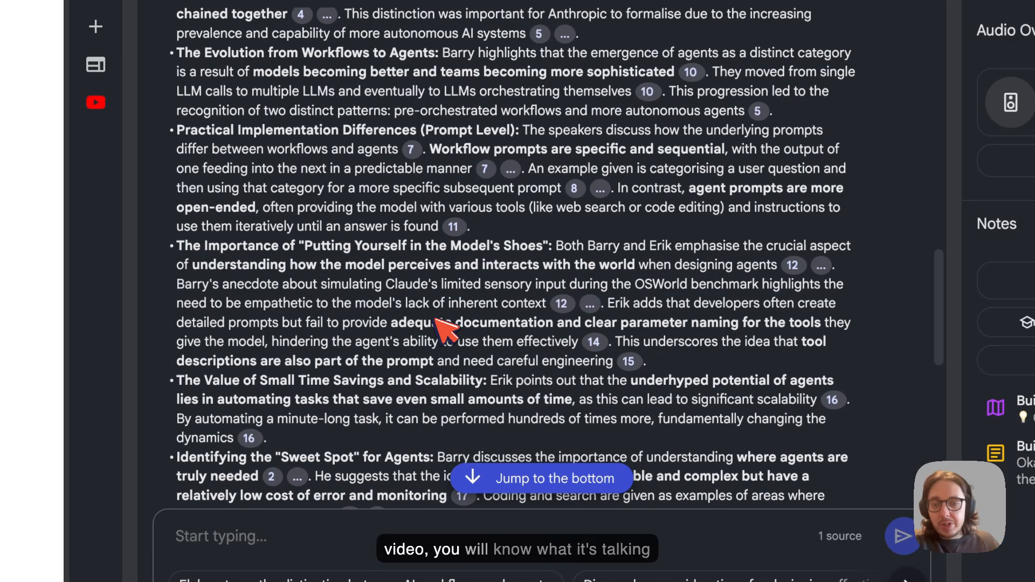
{"action": "left_click", "coordinate": [556, 477]}
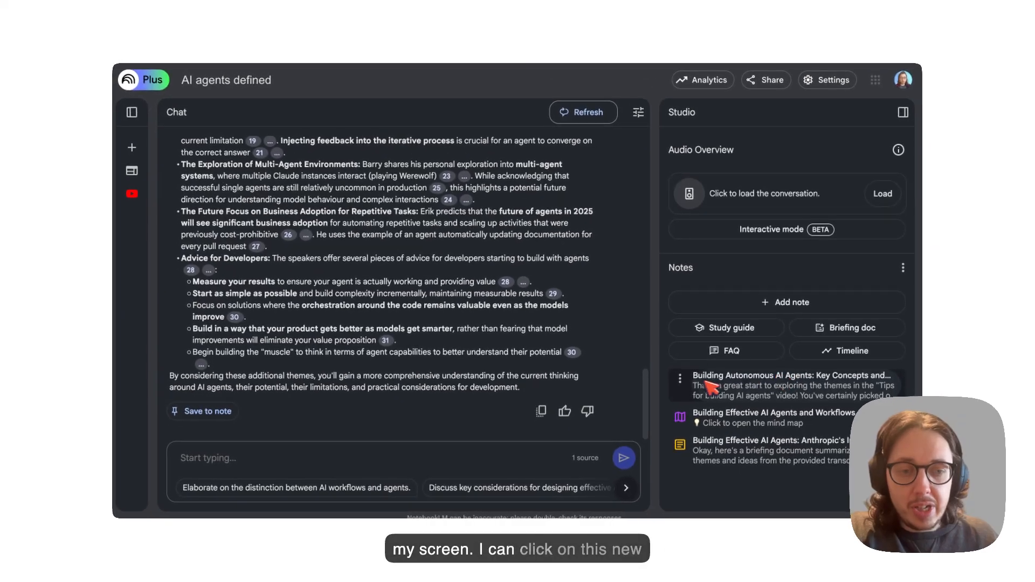
{"action": "mouse_move", "coordinate": [680, 378]}
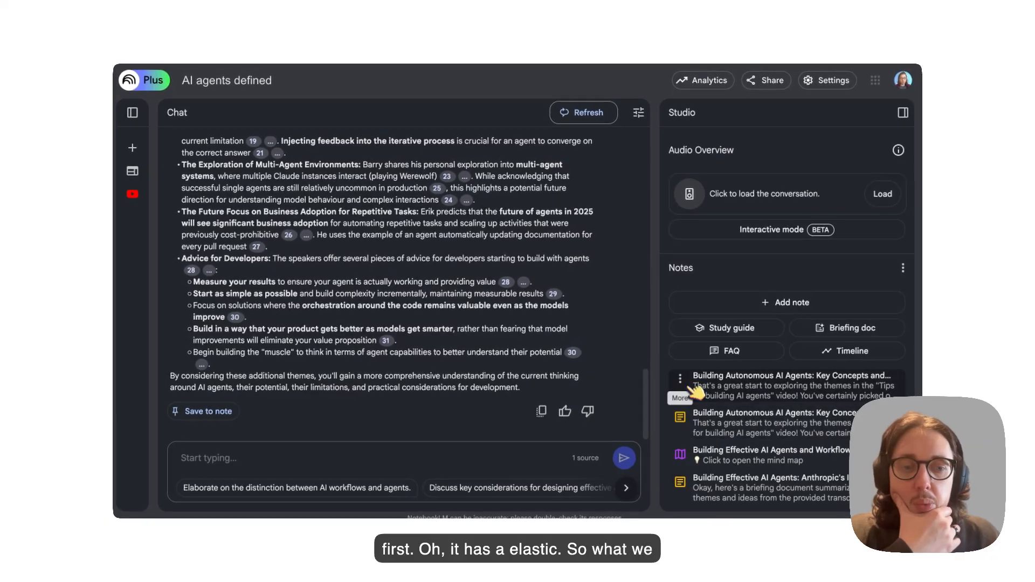
{"action": "left_click", "coordinate": [680, 378]}
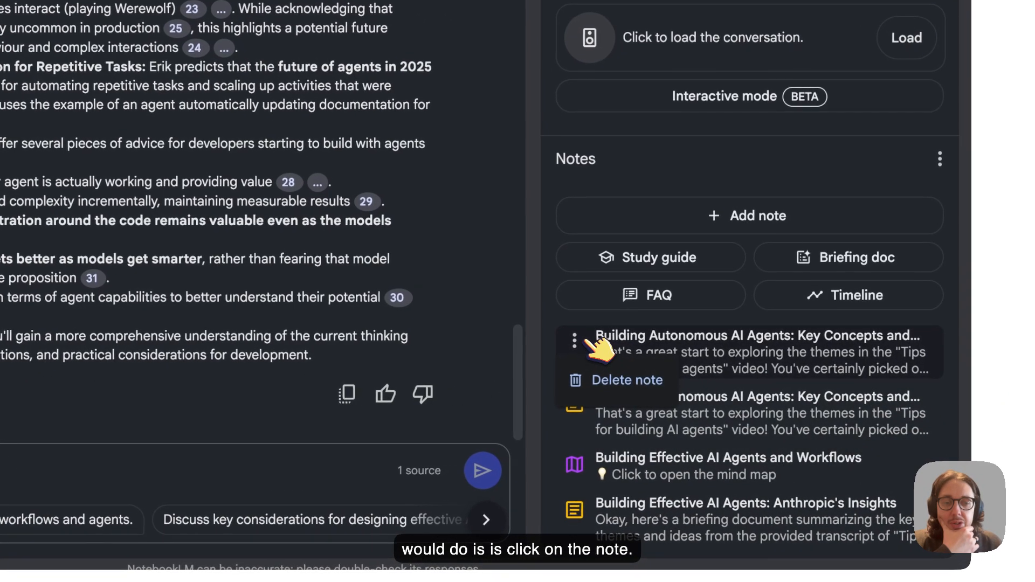
Read through the view-only saved note on building autonomous AI agents.
{"action": "left_click", "coordinate": [746, 351]}
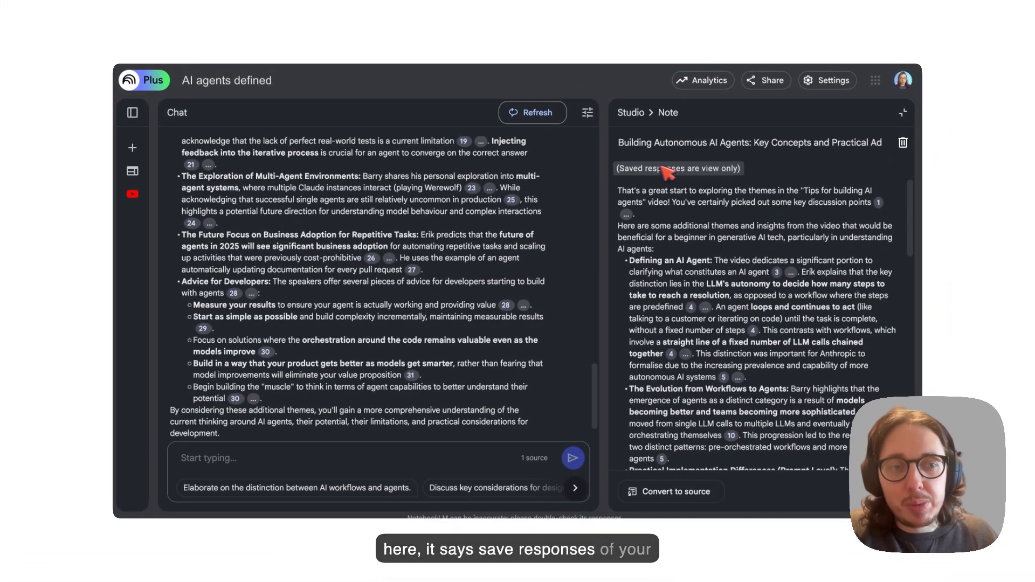
{"action": "scroll", "scroll_direction": "down", "scroll_amount": 3}
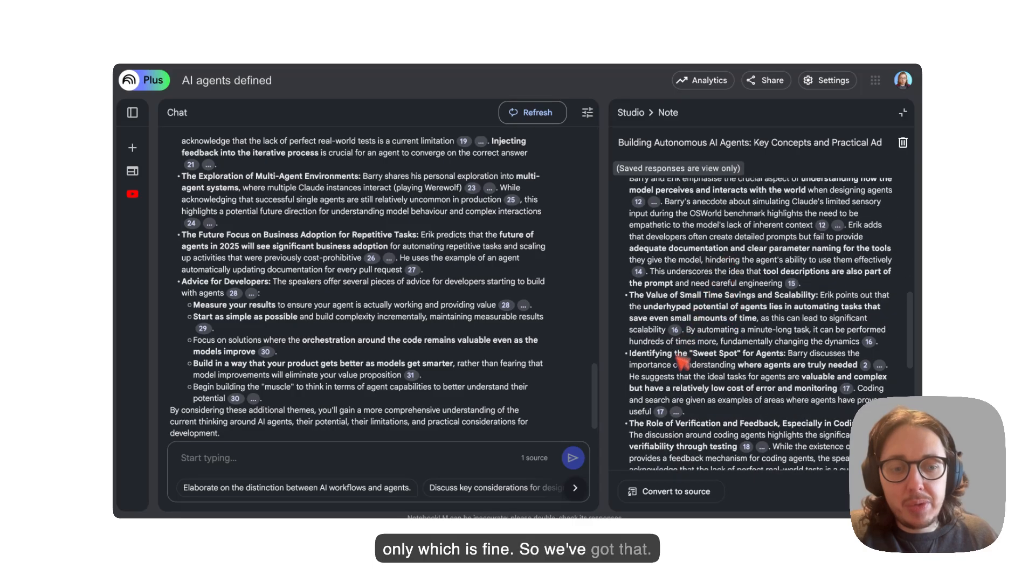
{"action": "scroll", "scroll_direction": "down", "scroll_amount": 3}
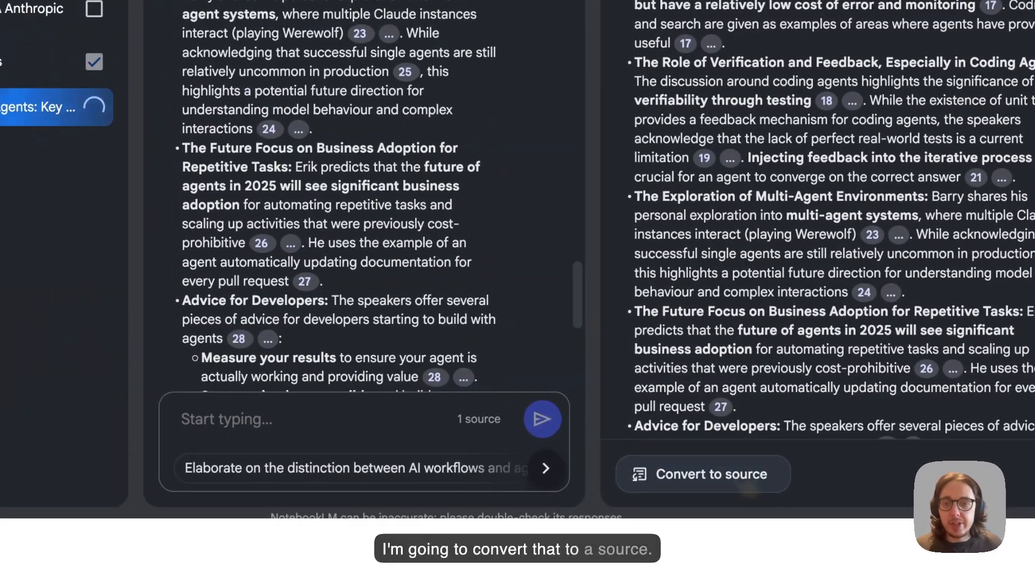
Convert the agent-themes note into a source and refresh the chat to a fresh conversation.
{"action": "left_click", "coordinate": [702, 474]}
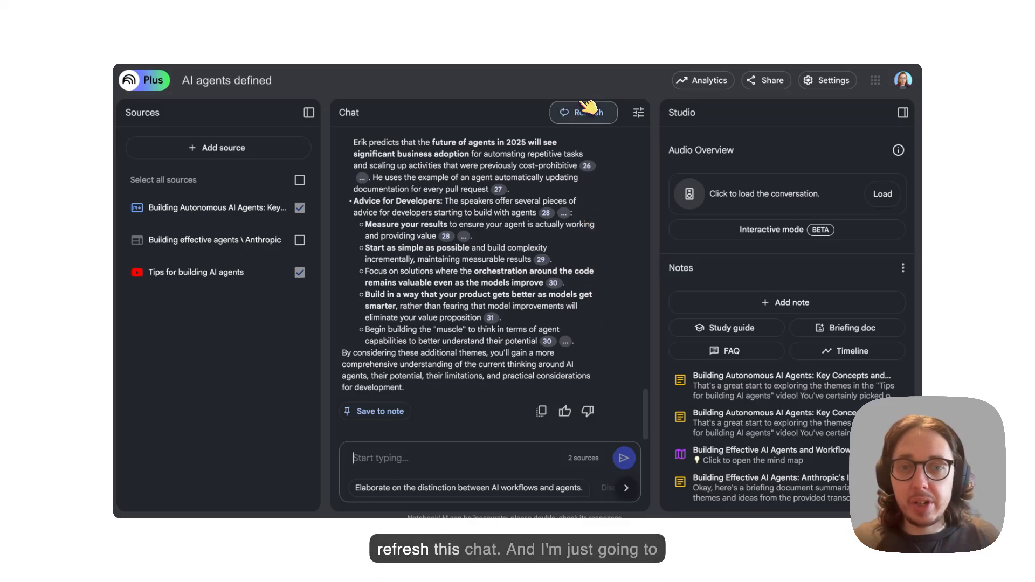
{"action": "left_click", "coordinate": [584, 112]}
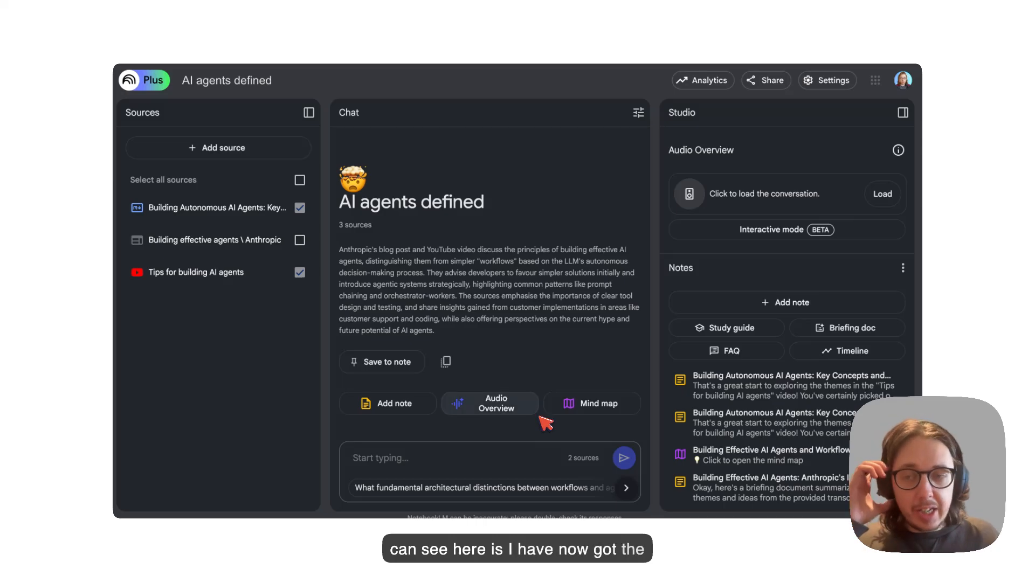
{"action": "mouse_move", "coordinate": [218, 207]}
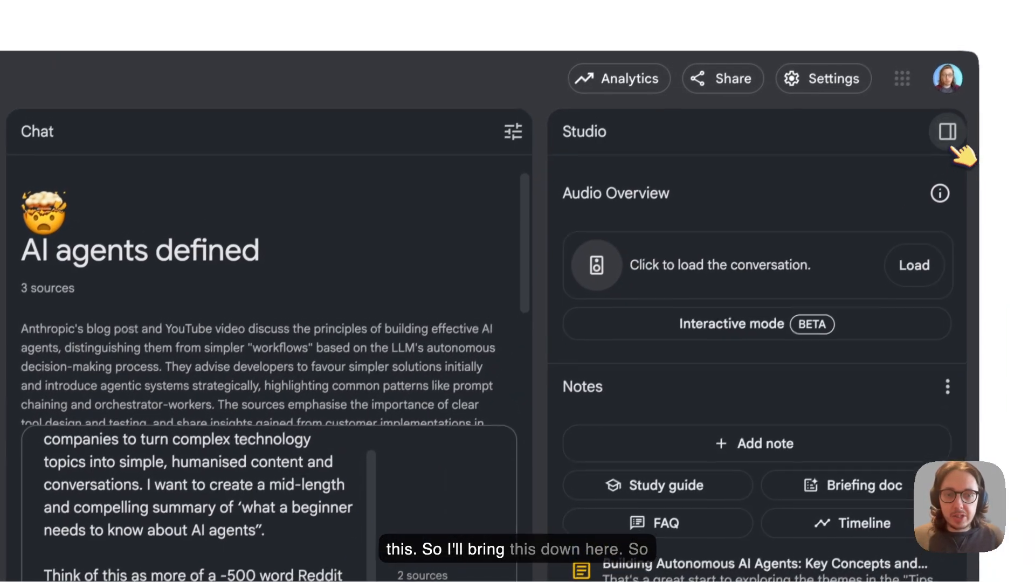
Collapse the Studio panel to widen the chat and review the pasted learning-strategist prompt.
{"action": "left_click", "coordinate": [946, 130]}
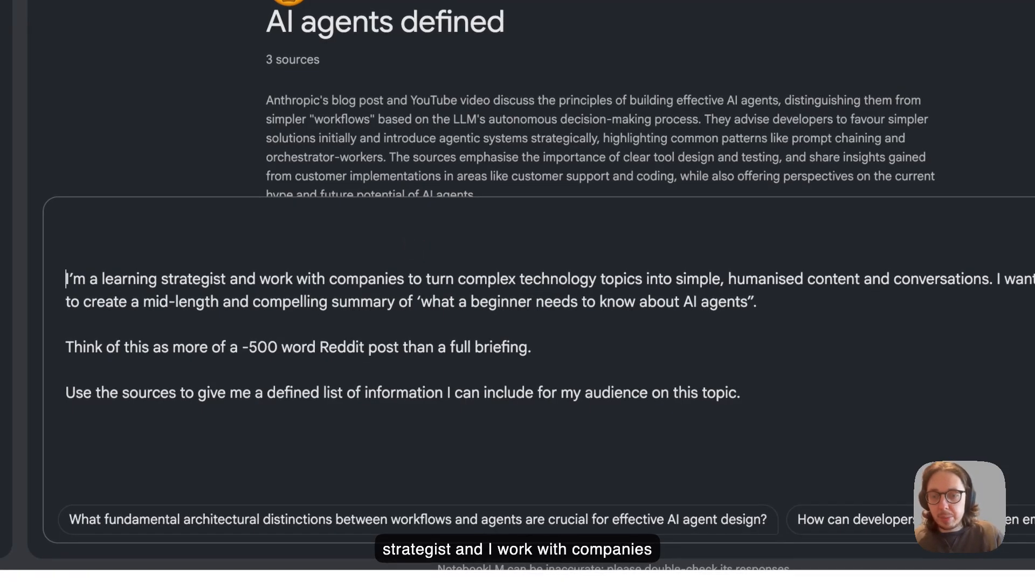
{"action": "mouse_move", "coordinate": [346, 205]}
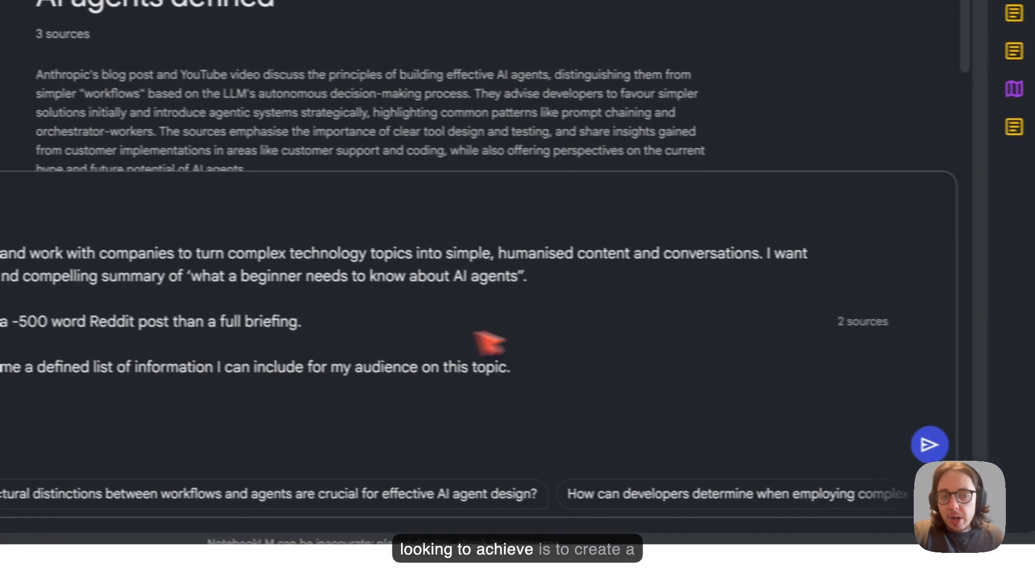
{"action": "scroll", "scroll_direction": "up", "scroll_amount": 3}
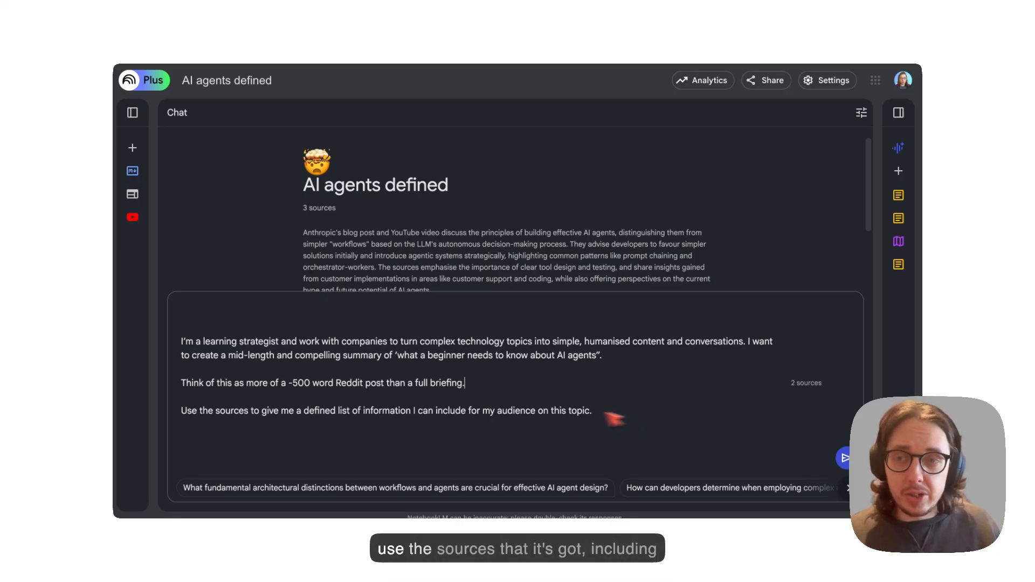
{"action": "mouse_move", "coordinate": [471, 414]}
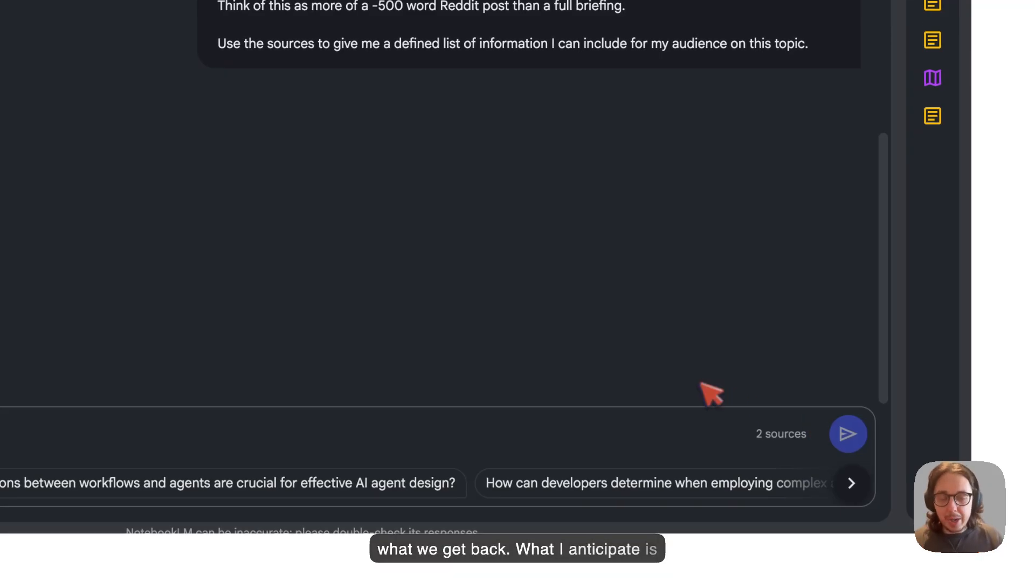
Read through the cited, Reddit-style beginner summary of AI agents from definitions to builder advice.
{"action": "scroll", "scroll_direction": "up", "scroll_amount": 3}
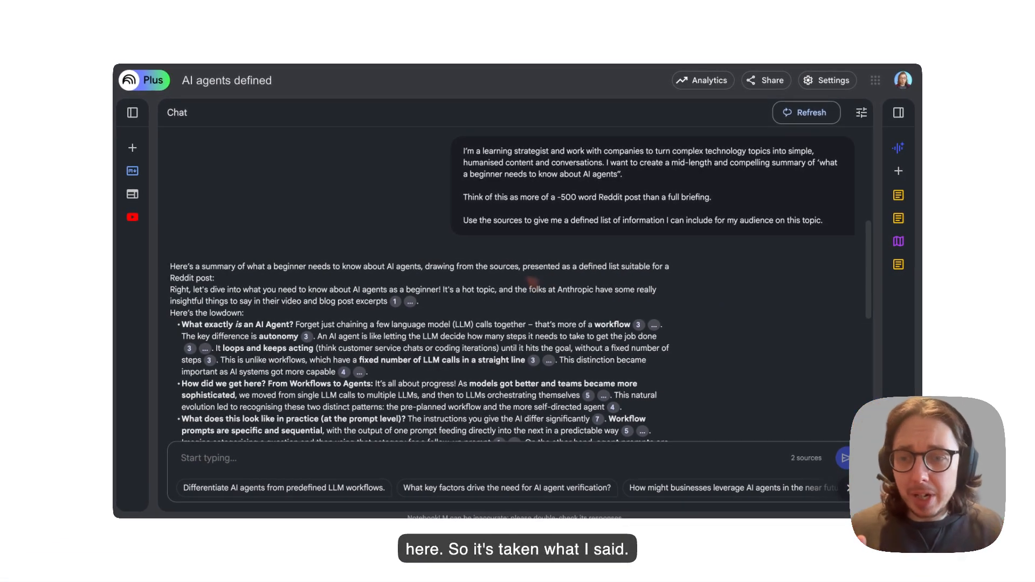
{"action": "mouse_move", "coordinate": [516, 305]}
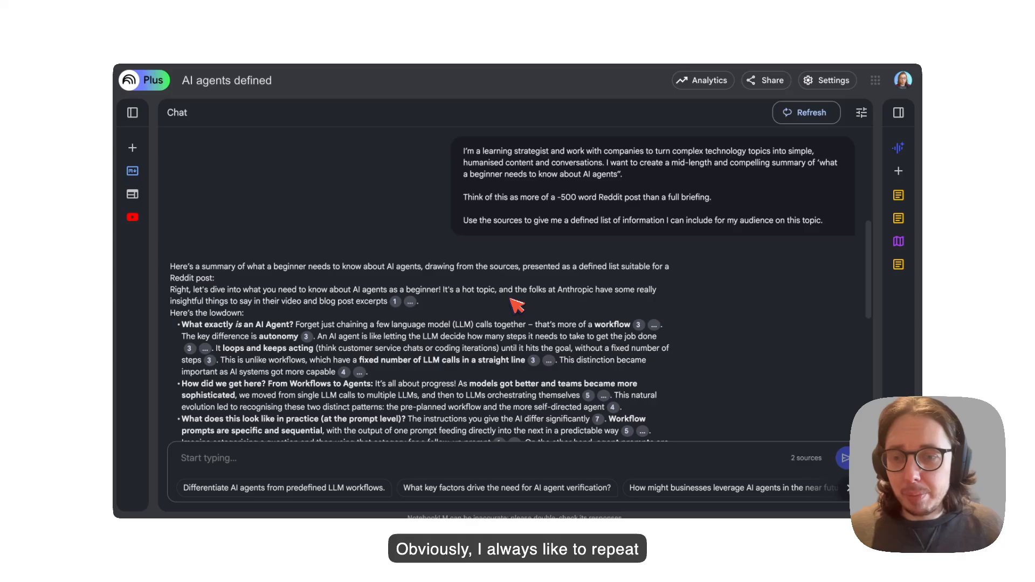
{"action": "scroll", "scroll_direction": "down", "scroll_amount": 3}
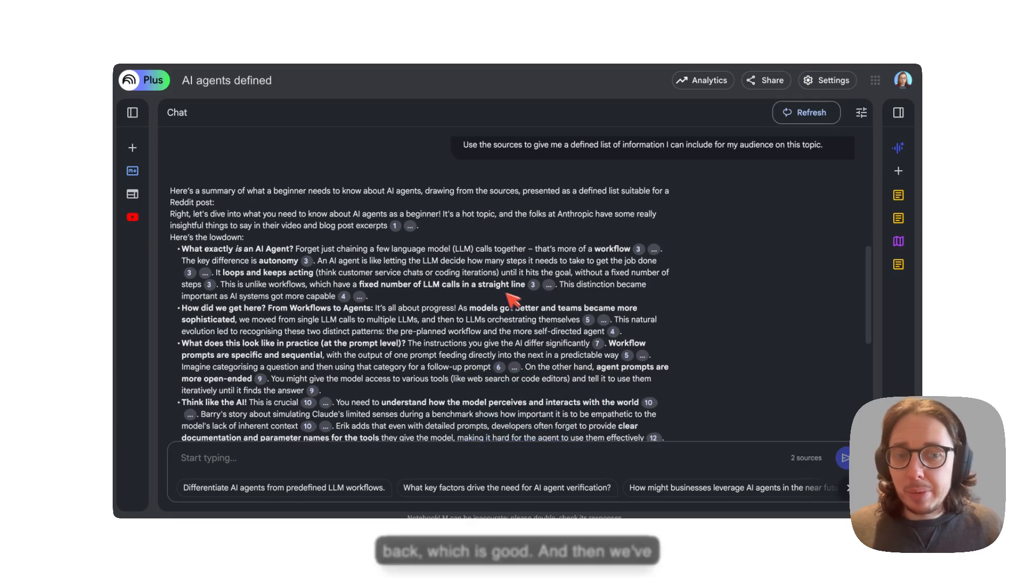
{"action": "mouse_move", "coordinate": [218, 261]}
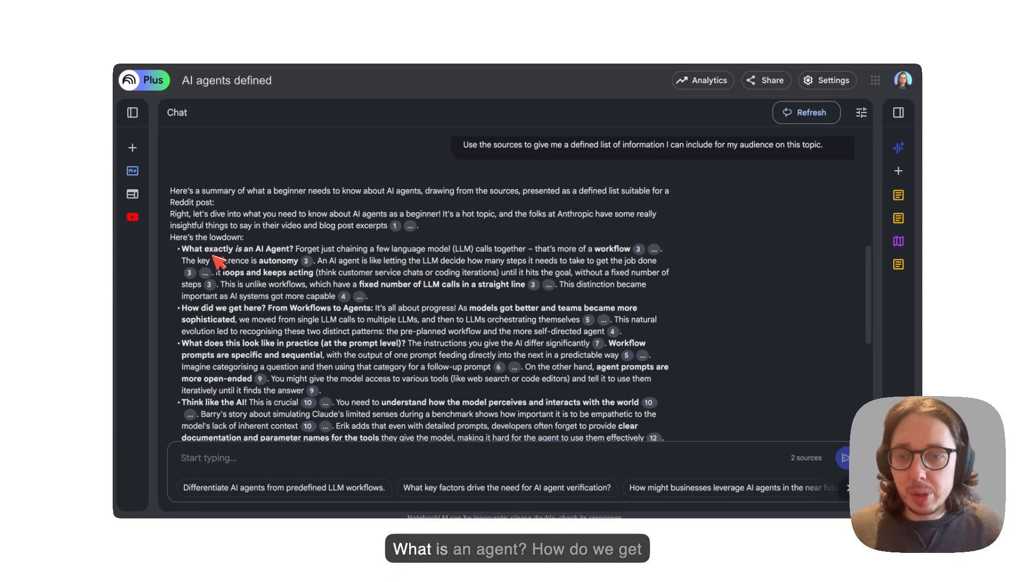
{"action": "mouse_move", "coordinate": [248, 322]}
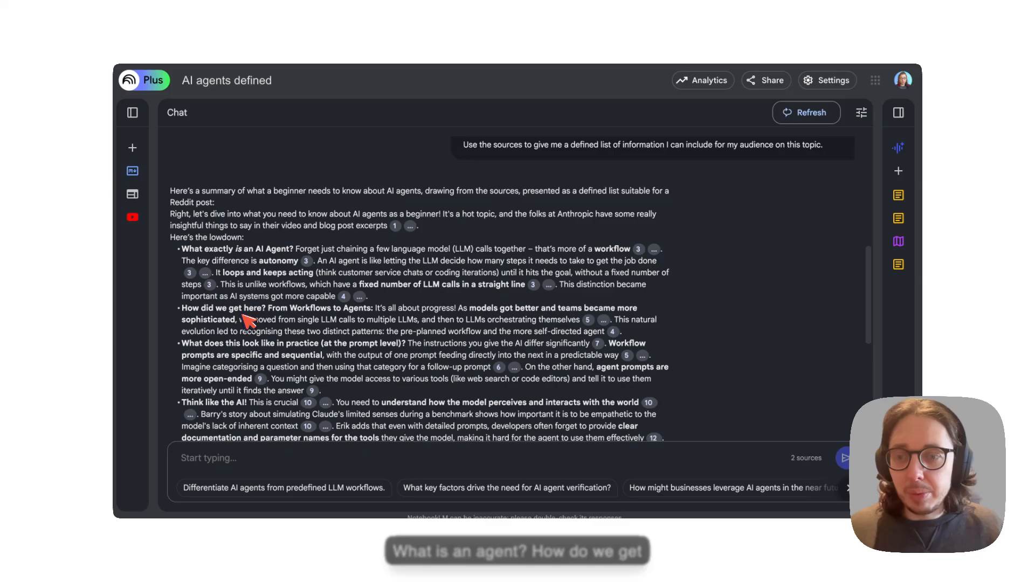
{"action": "scroll", "scroll_direction": "down", "scroll_amount": 3}
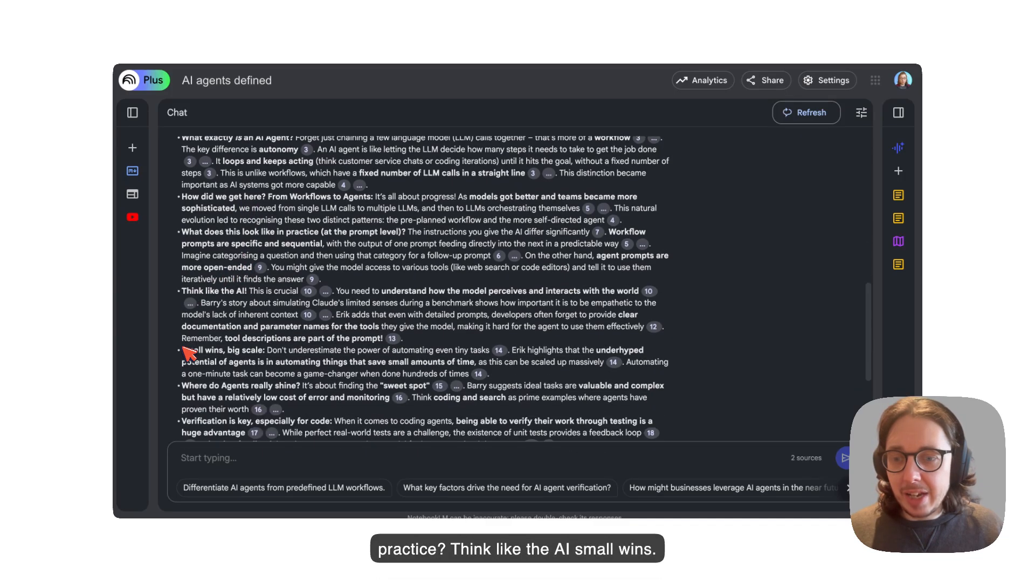
{"action": "scroll", "scroll_direction": "down", "scroll_amount": 3}
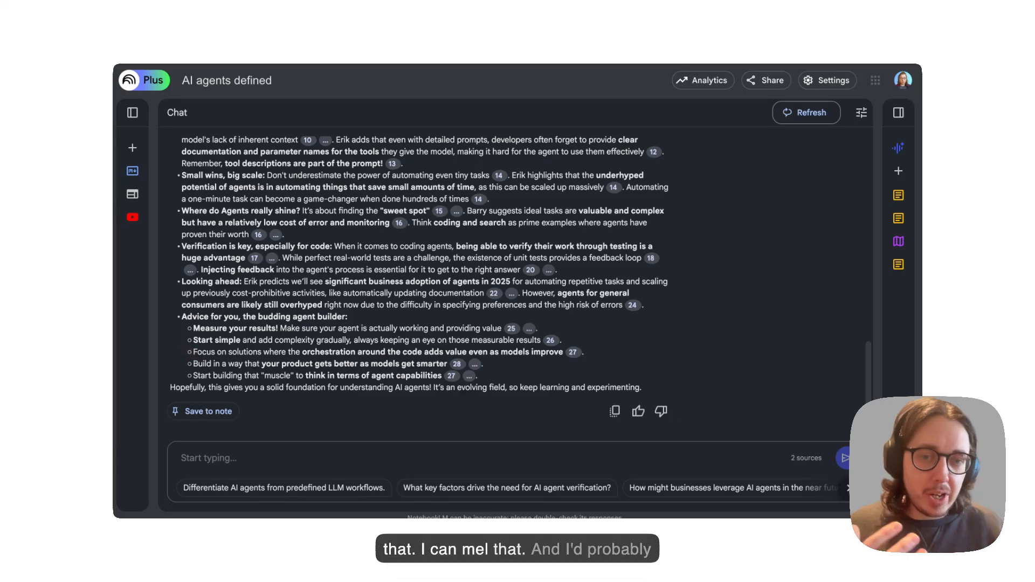
{"action": "scroll", "scroll_direction": "up", "scroll_amount": 3}
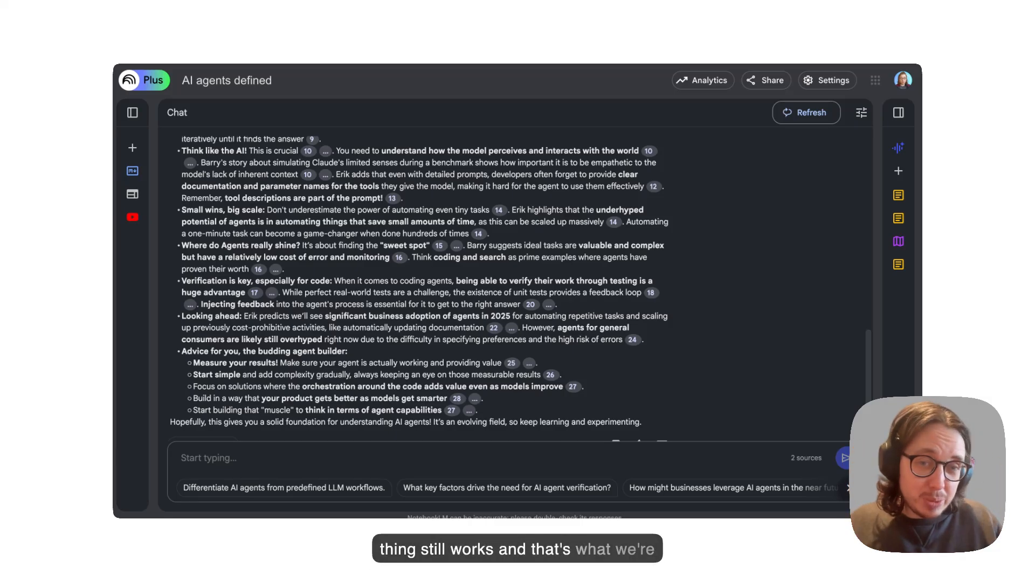
{"action": "scroll", "scroll_direction": "up", "scroll_amount": 3}
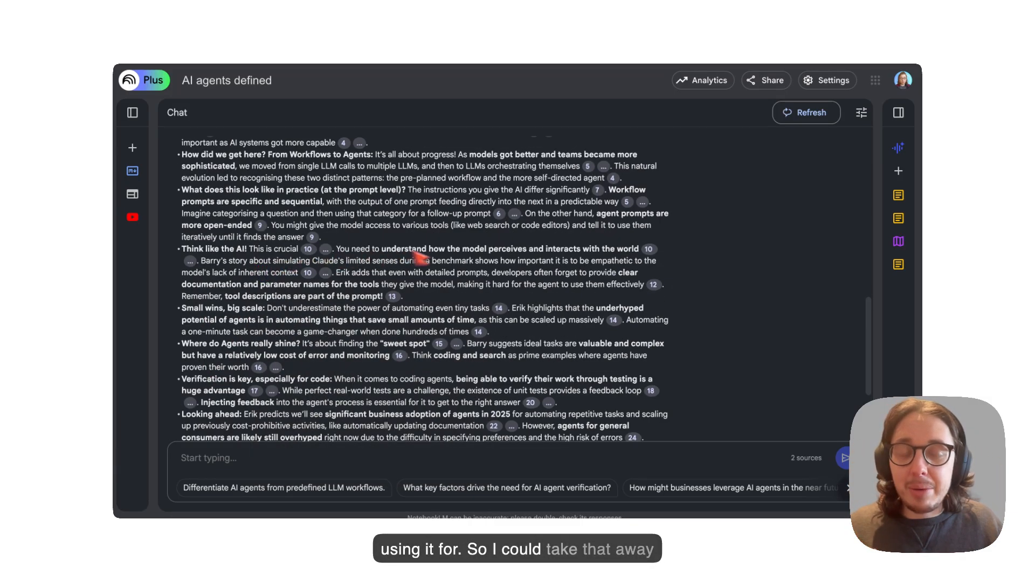
{"action": "scroll", "scroll_direction": "up", "scroll_amount": 3}
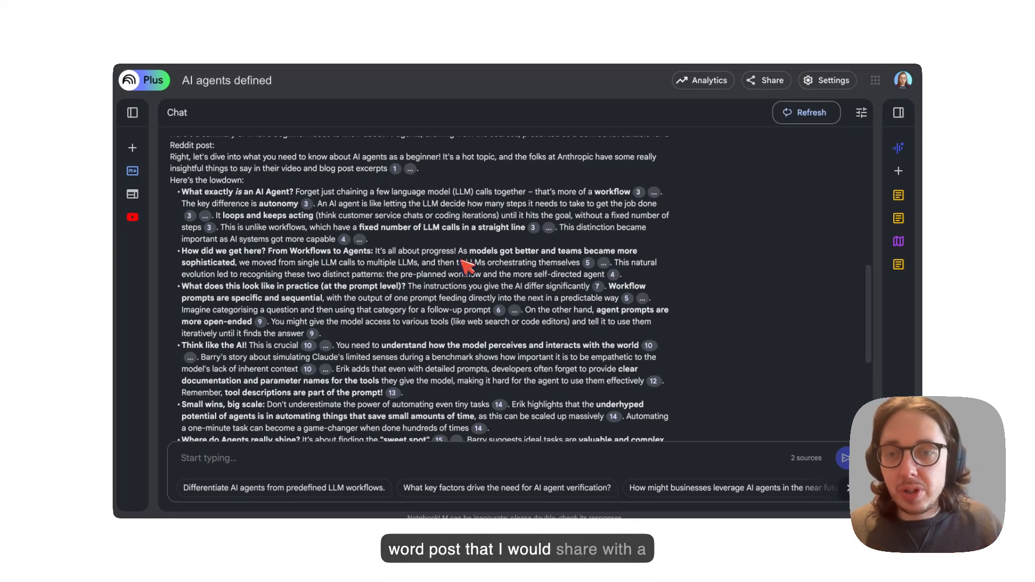
{"action": "scroll", "scroll_direction": "up", "scroll_amount": 3}
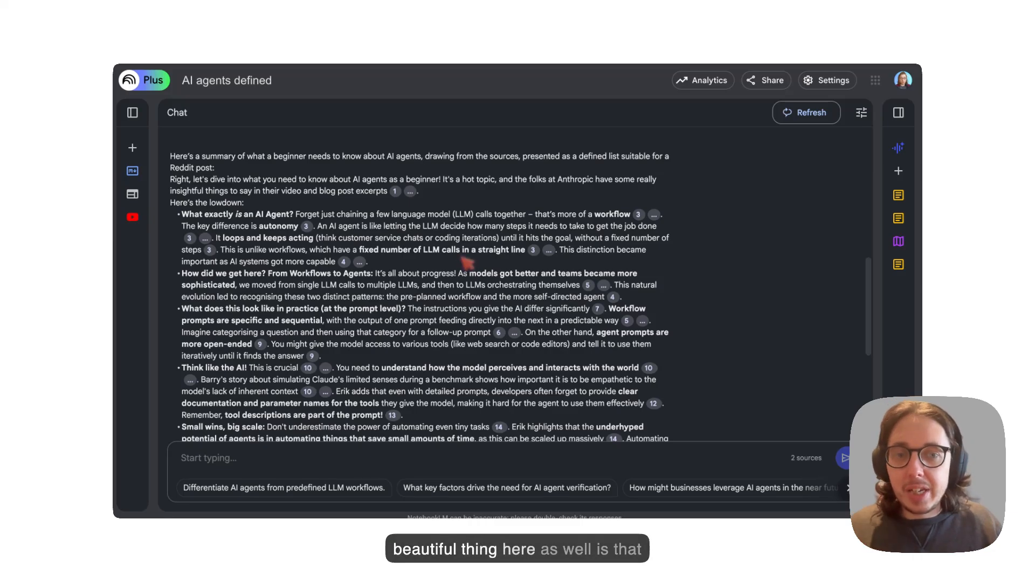
{"action": "left_click", "coordinate": [636, 214]}
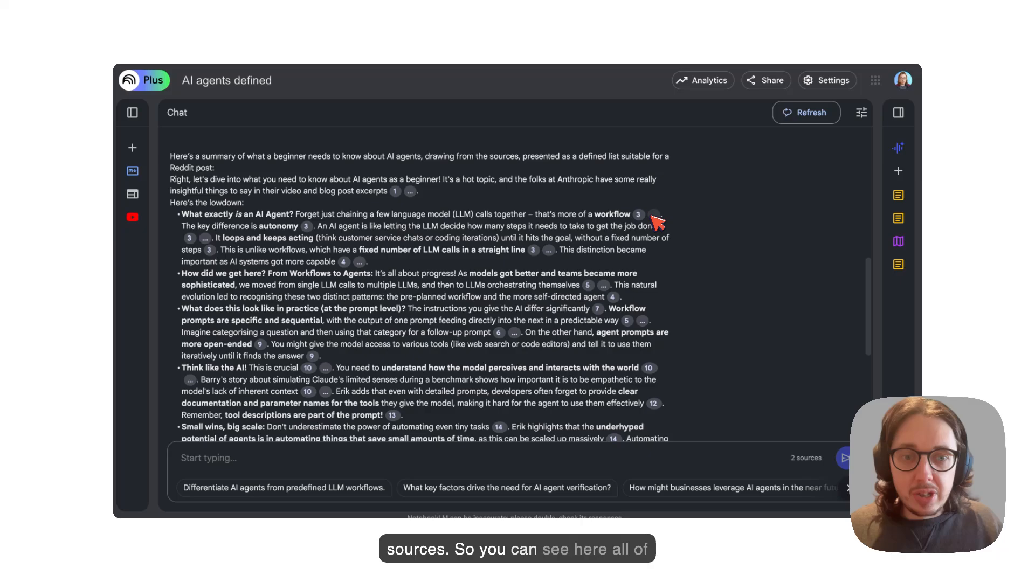
{"action": "left_click", "coordinate": [305, 225]}
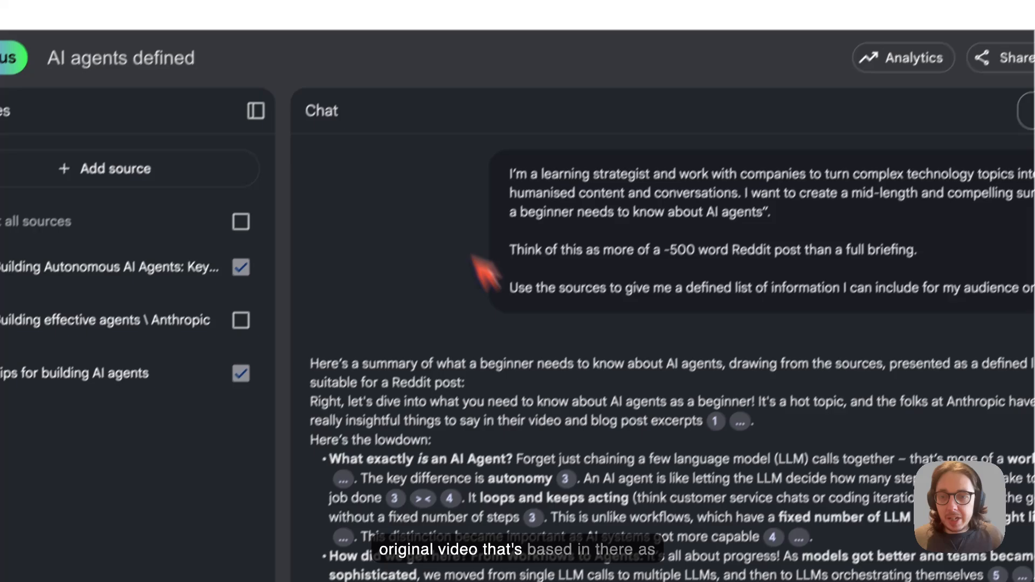
{"action": "scroll", "scroll_direction": "down", "scroll_amount": 3}
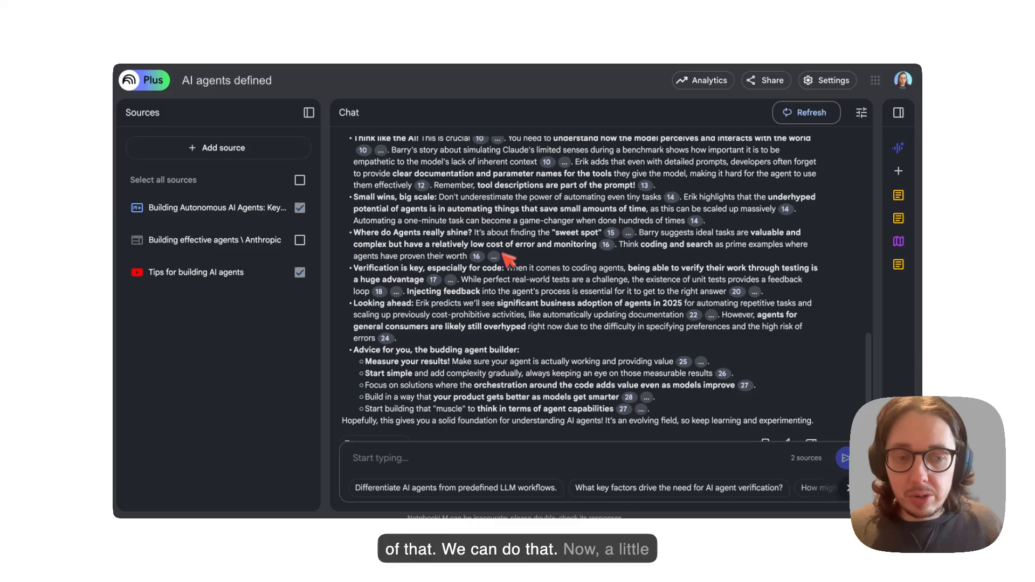
{"action": "scroll", "scroll_direction": "down", "scroll_amount": 3}
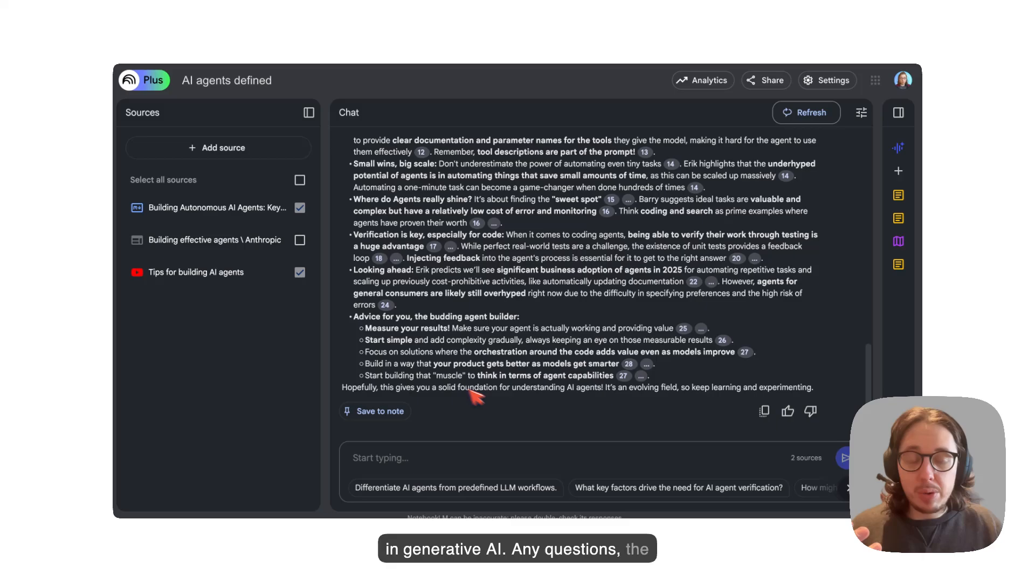
{"action": "mouse_move", "coordinate": [507, 405]}
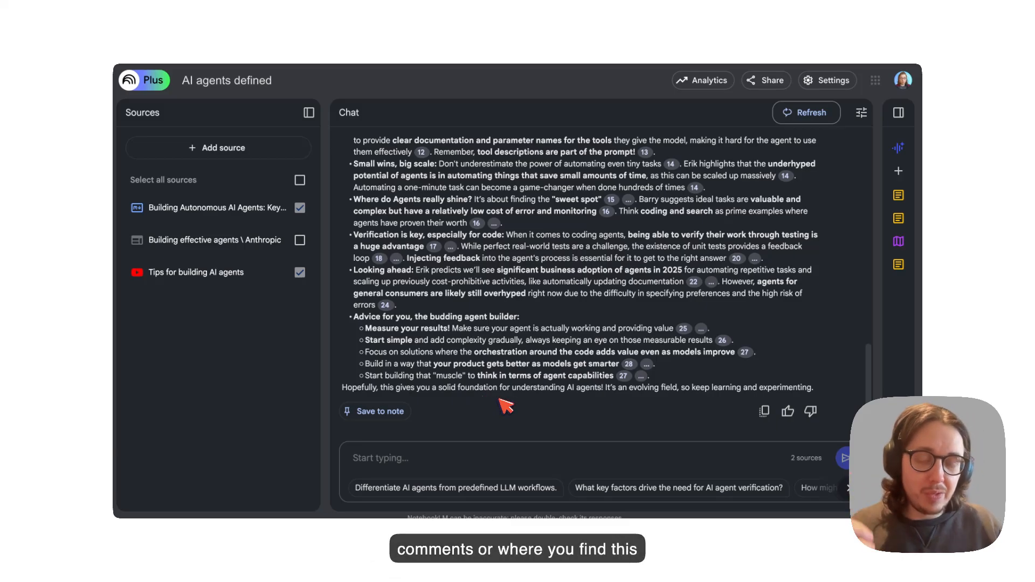